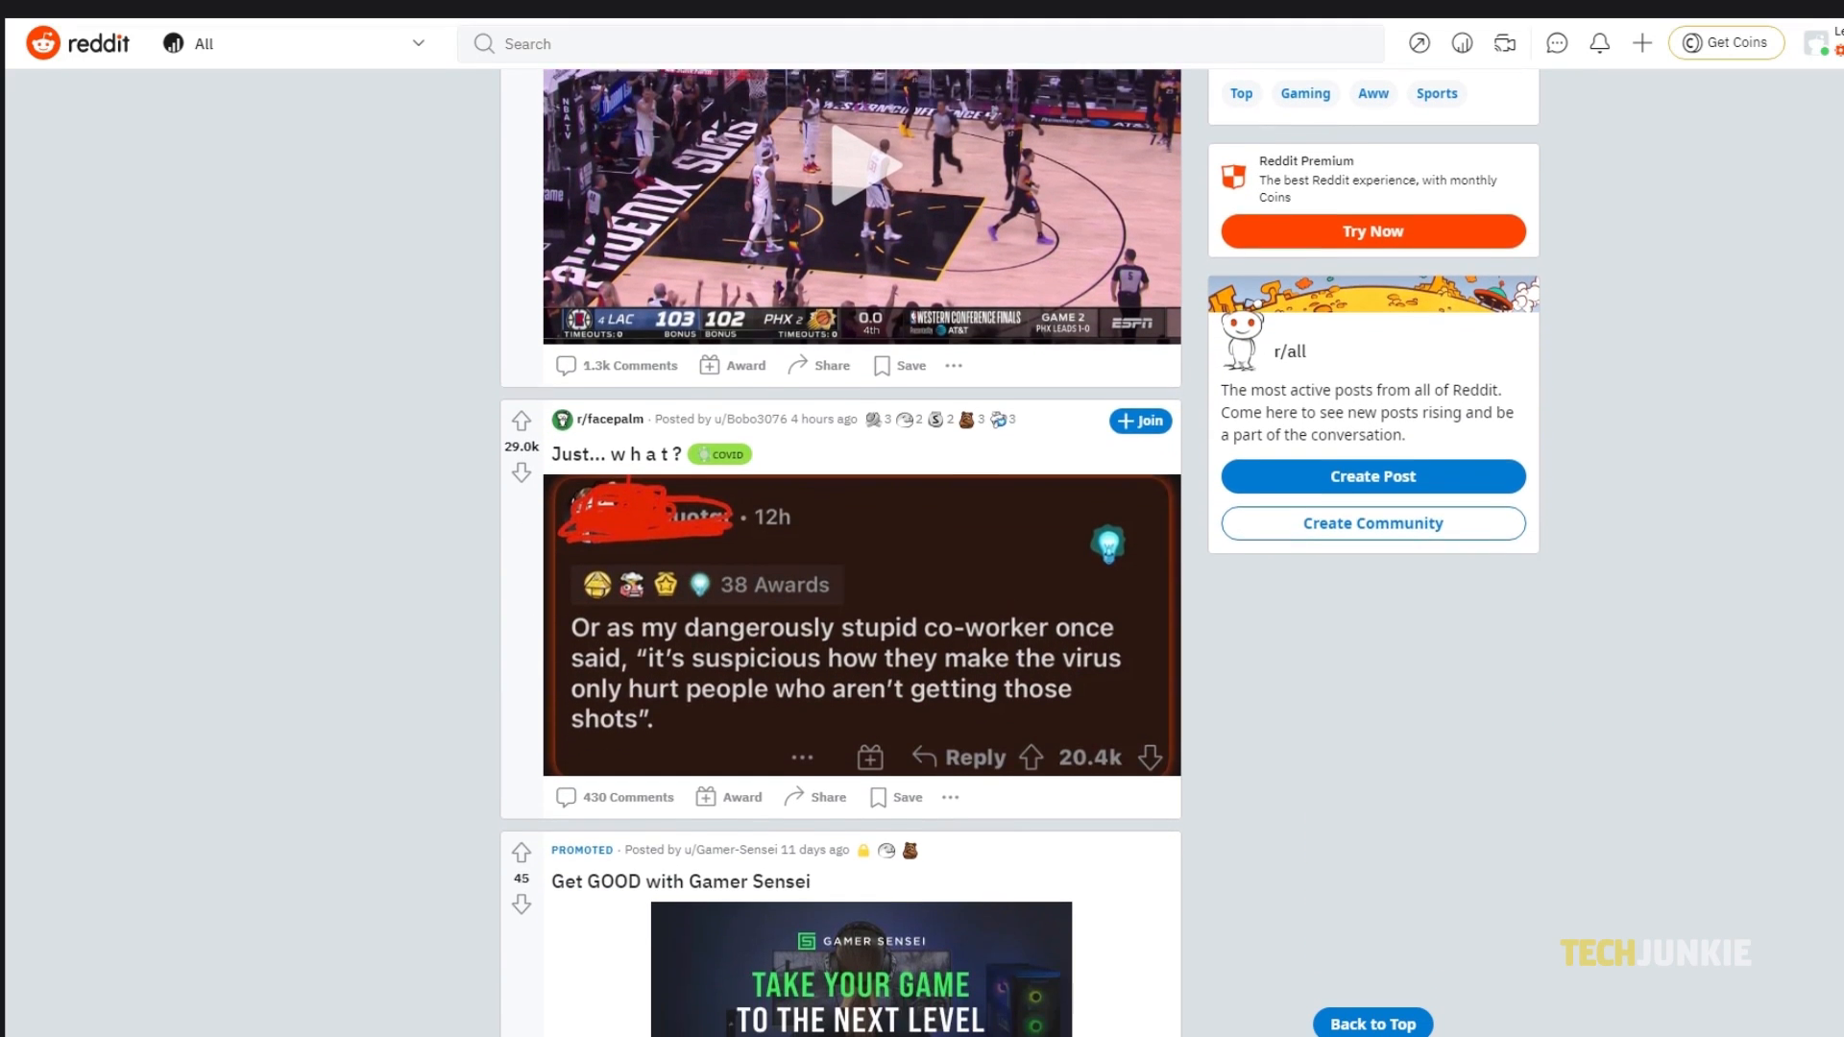
Scroll down the r/all feed until the Sign up pop-up covers it.
scroll(down, 3)
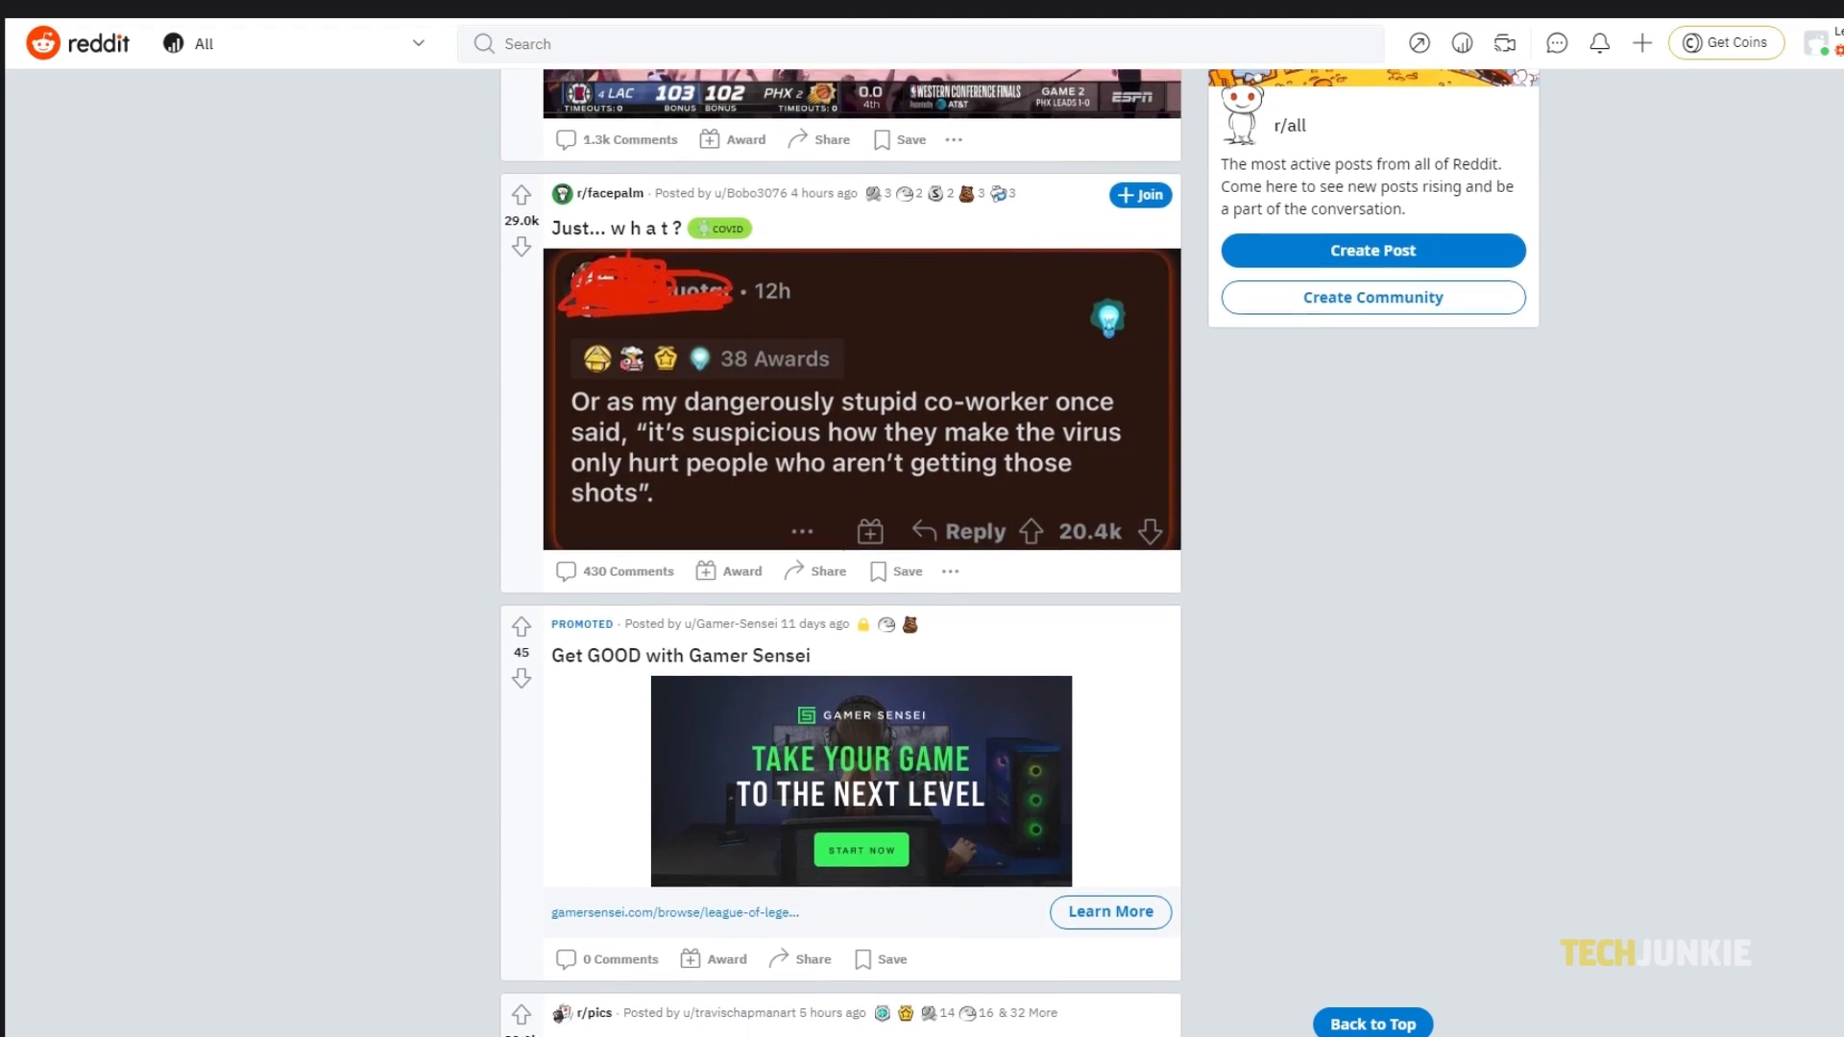
scroll(down, 3)
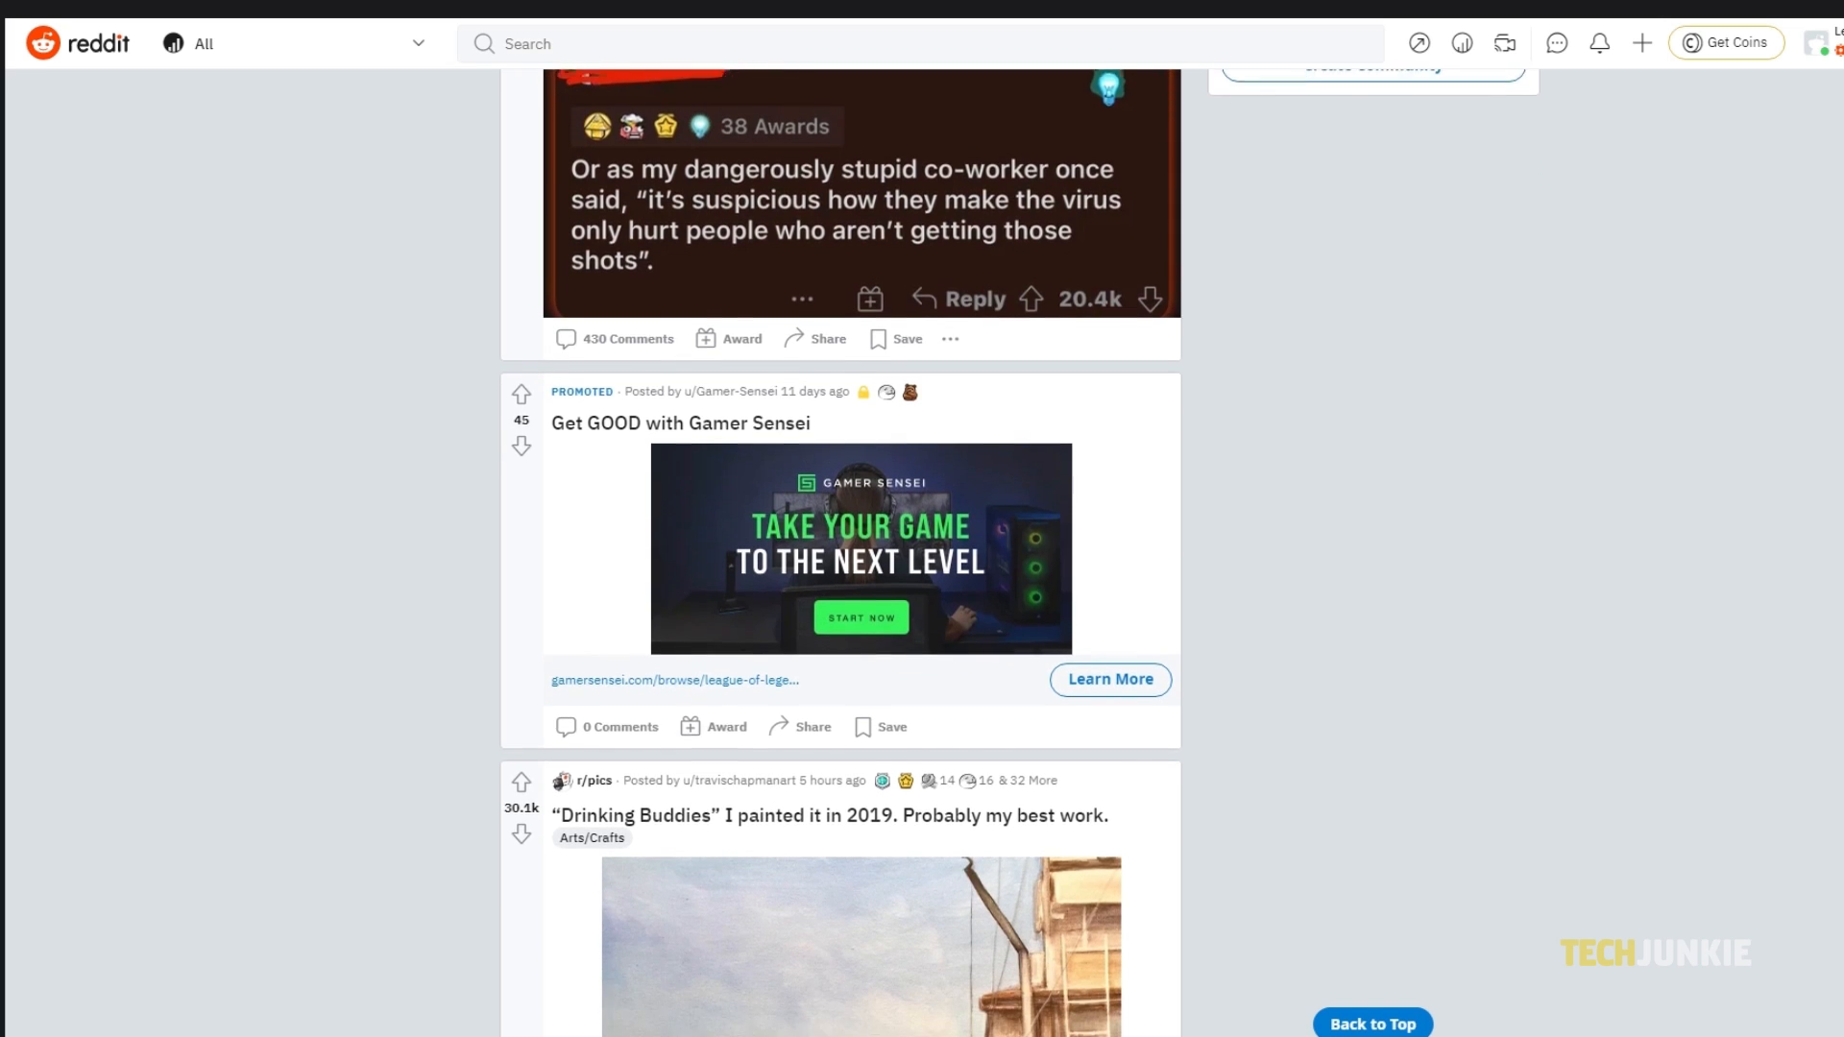
scroll(down, 3)
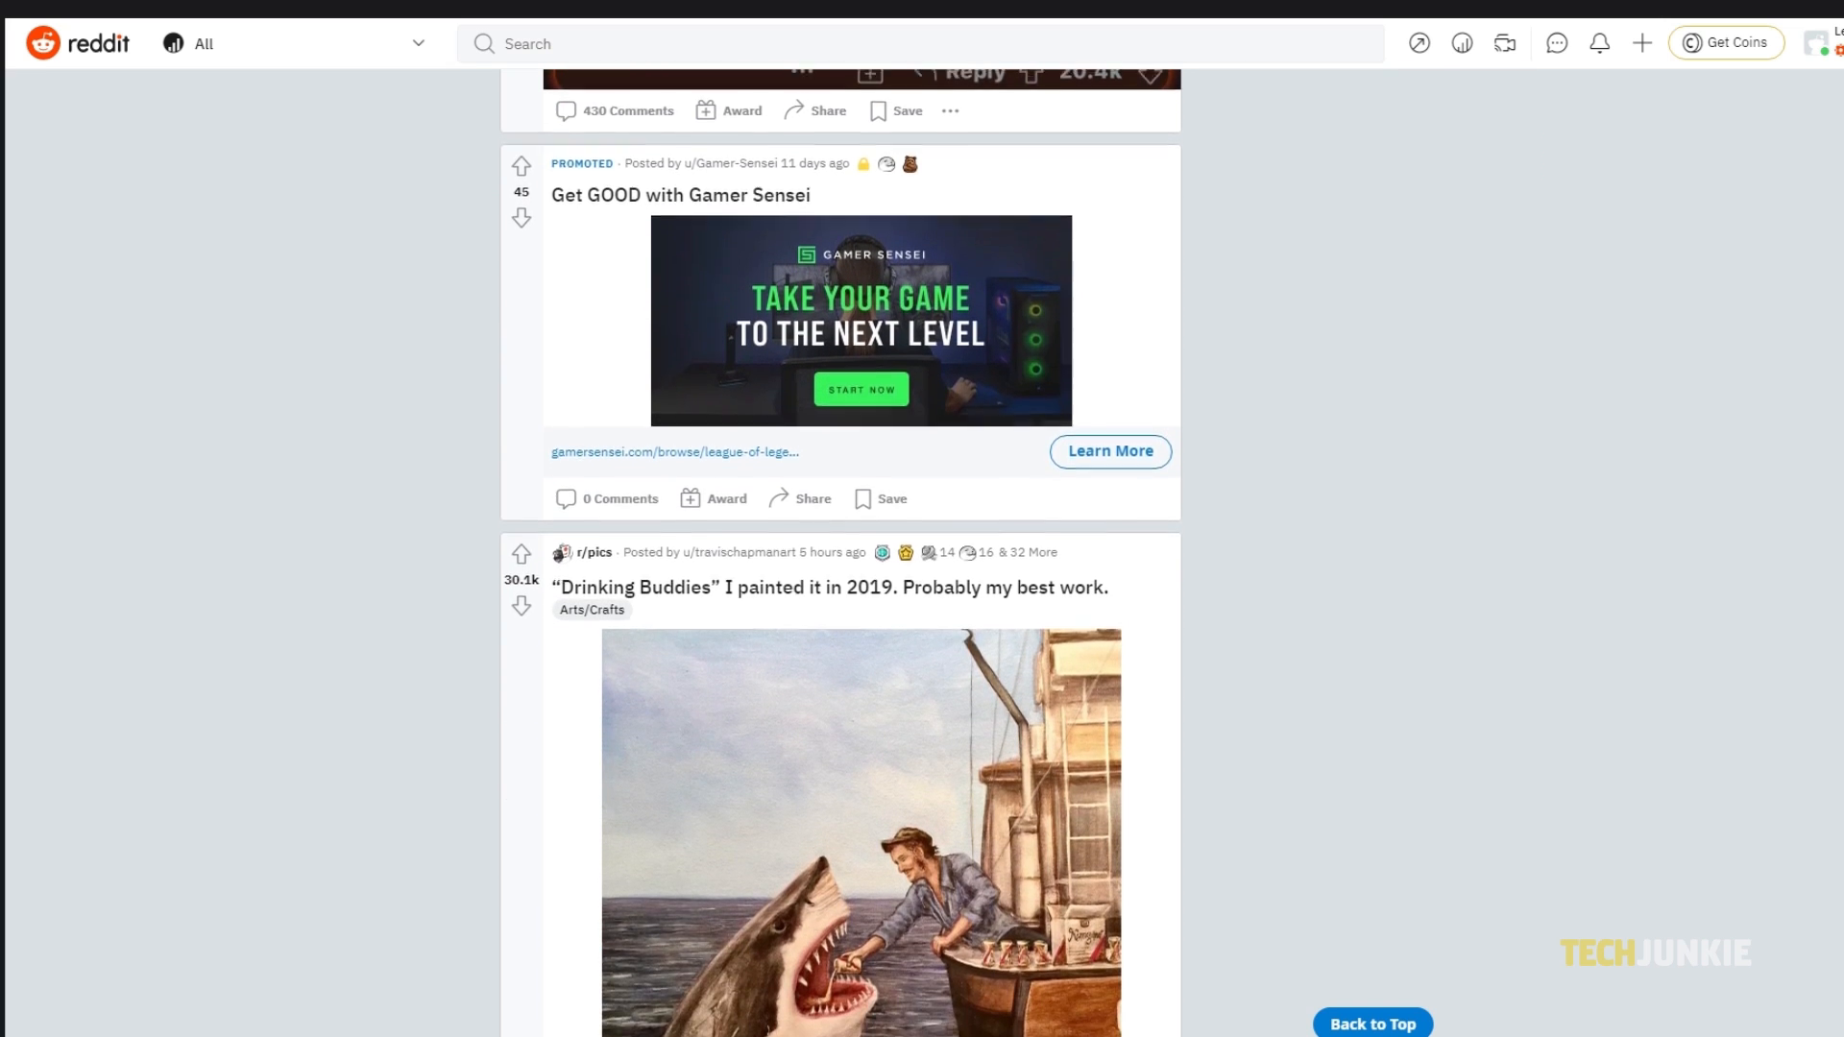
scroll(down, 3)
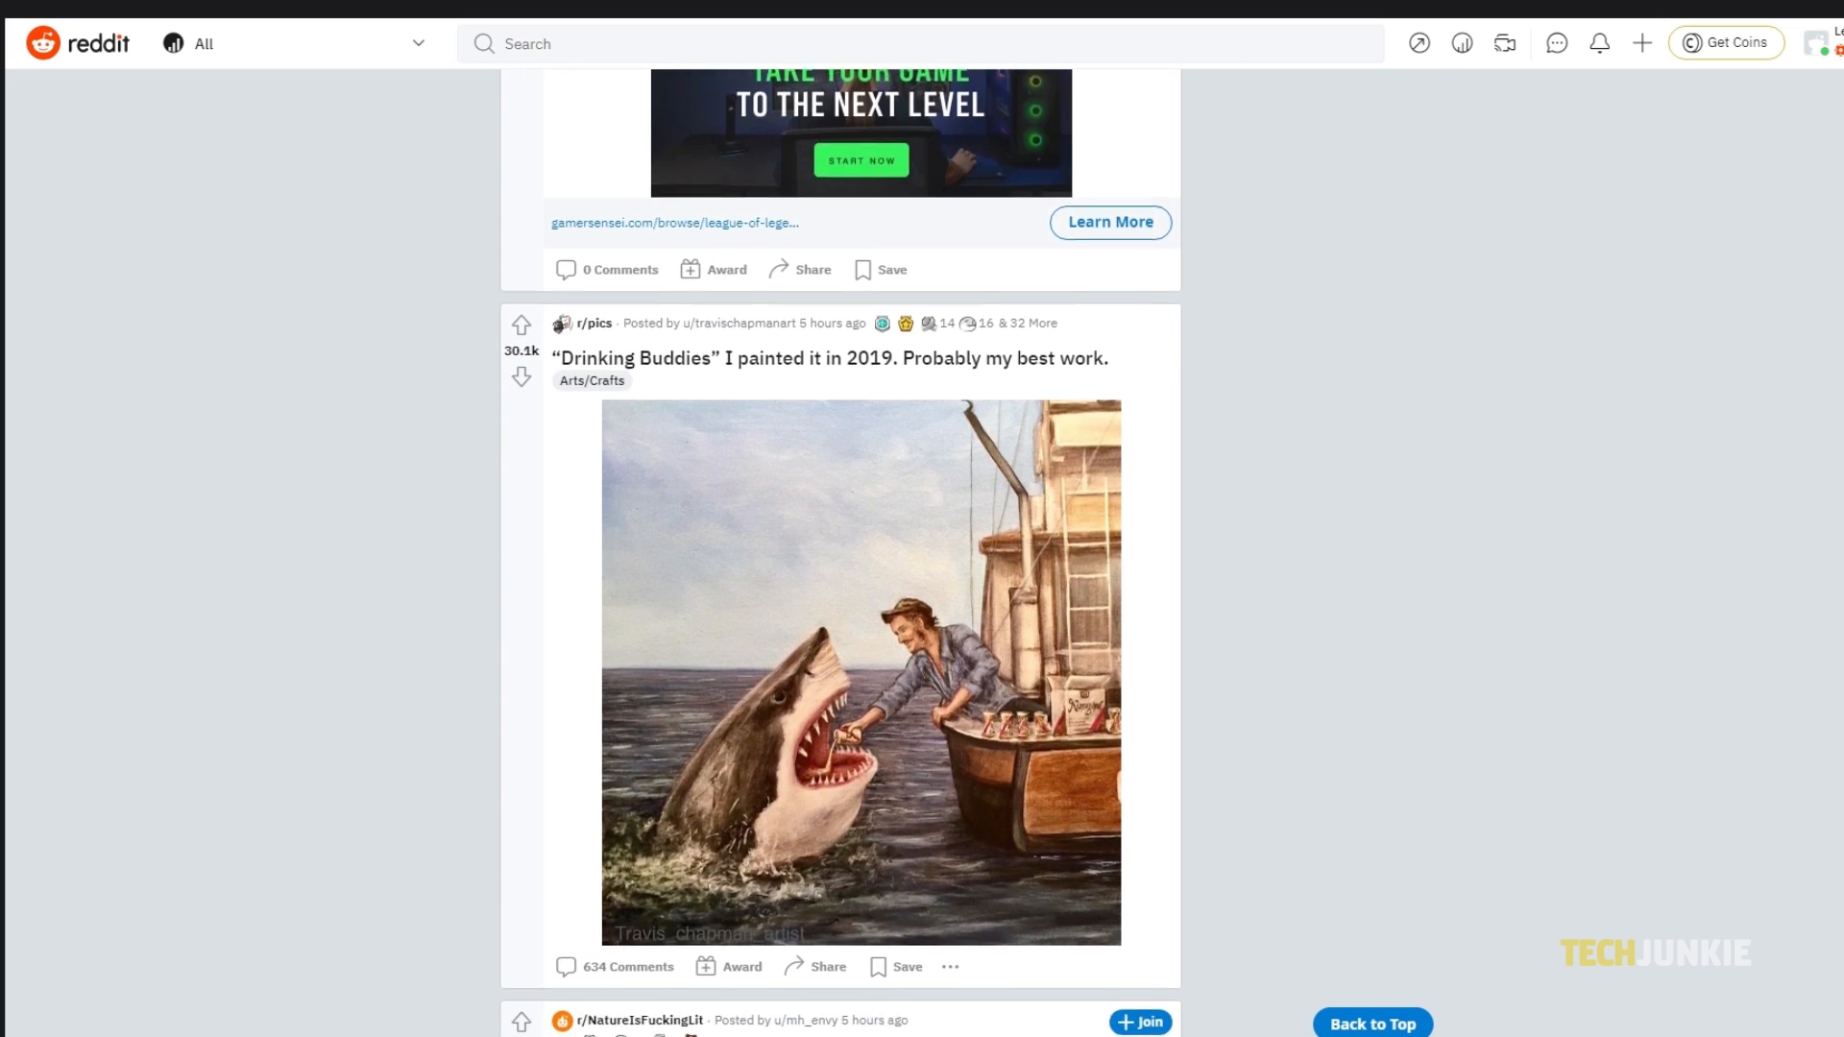
scroll(down, 3)
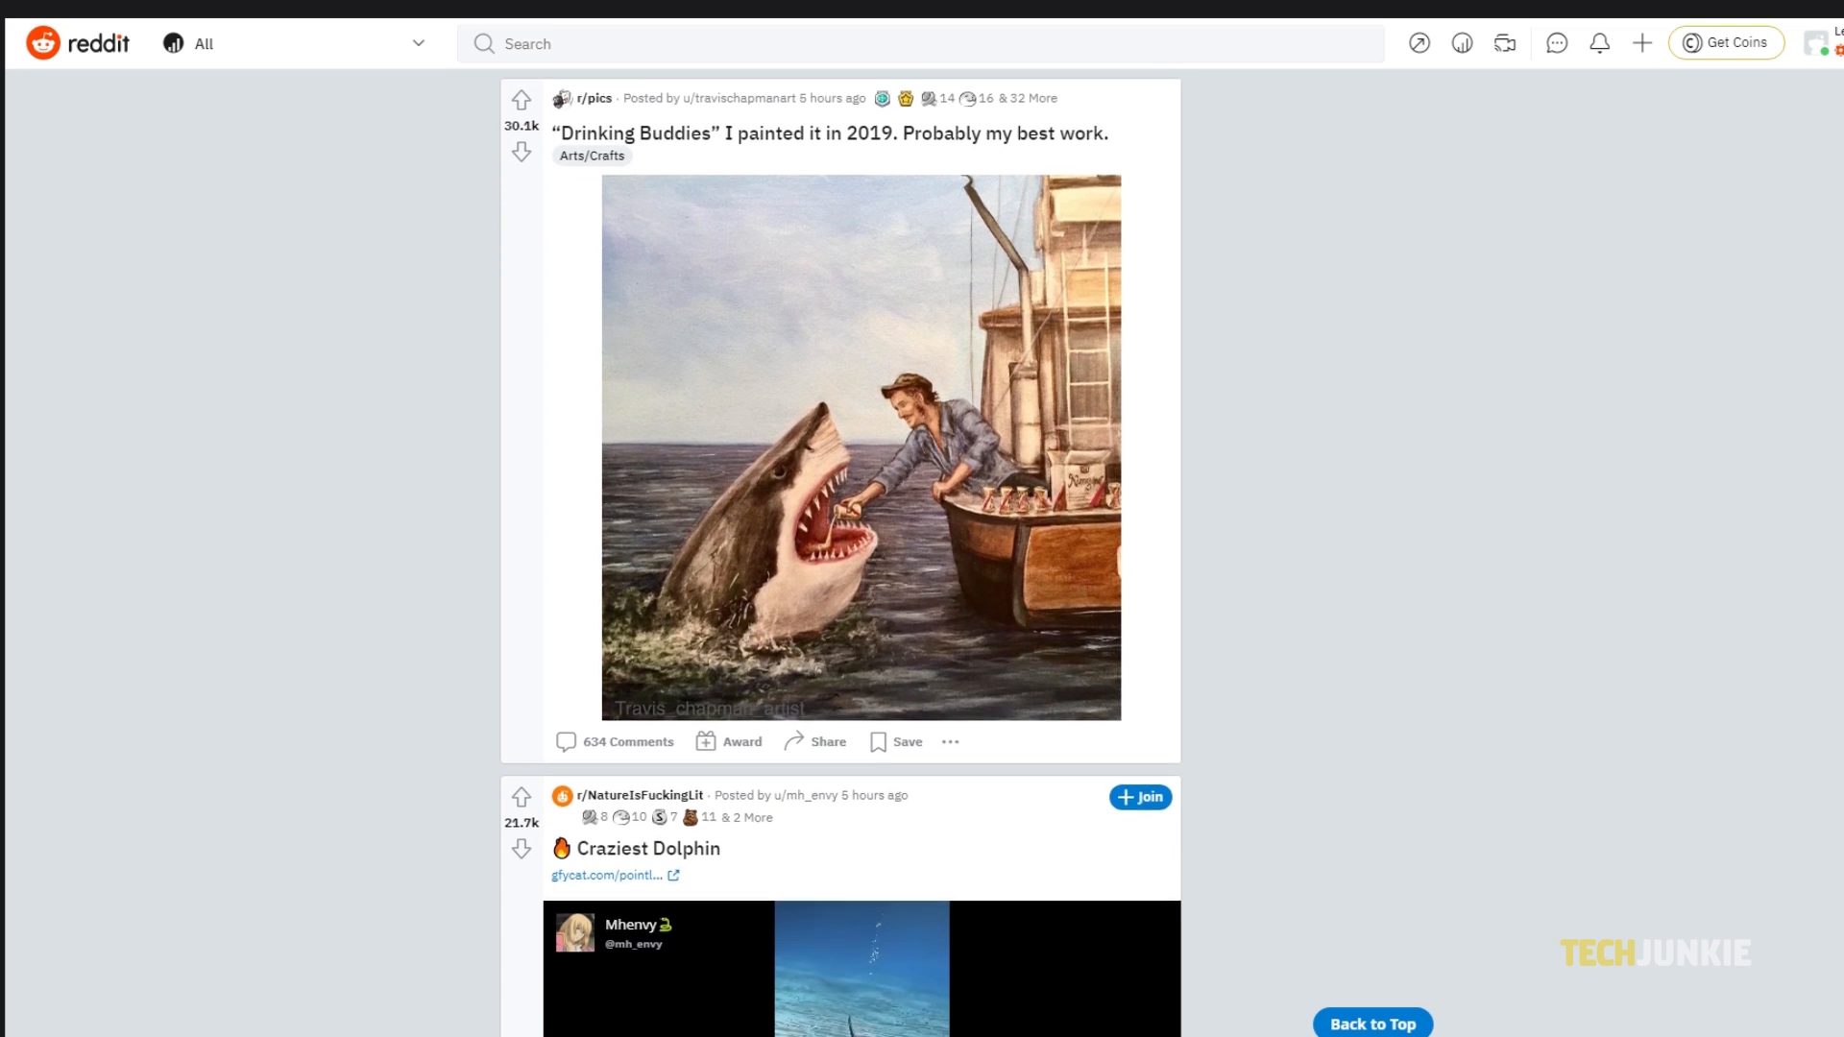
scroll(down, 3)
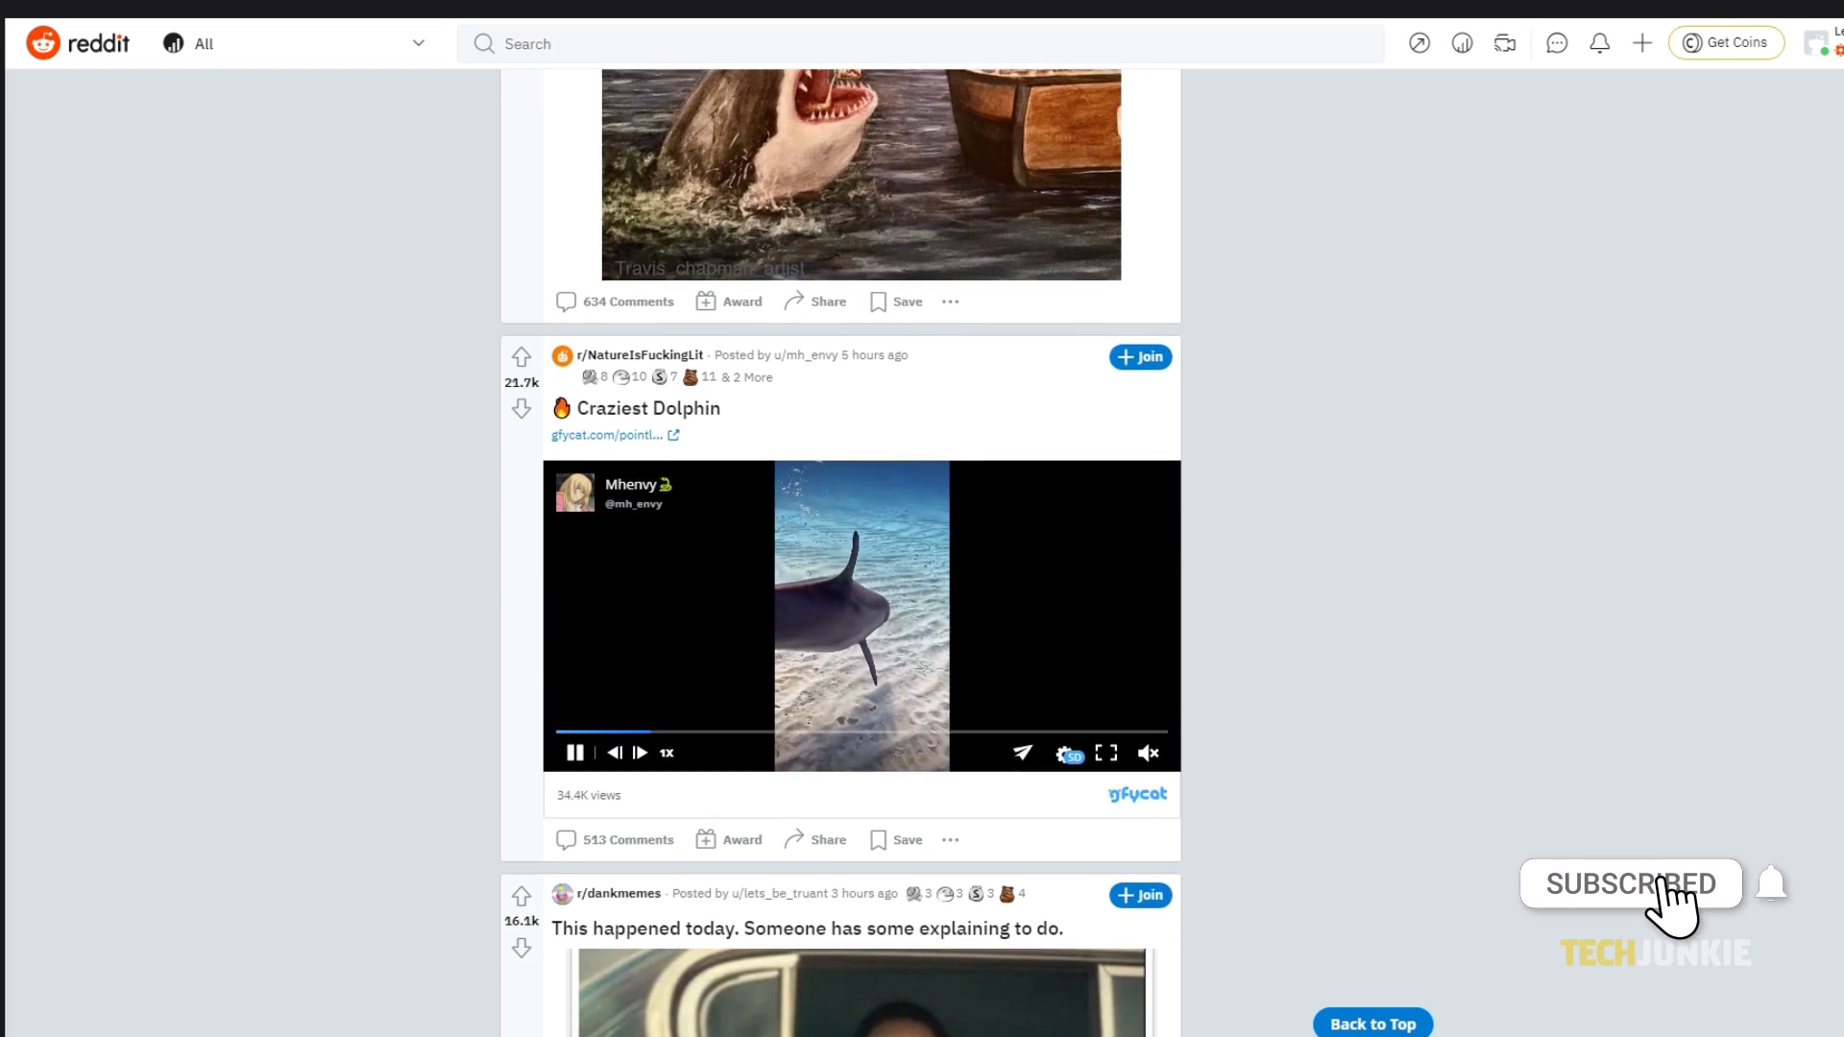
scroll(down, 3)
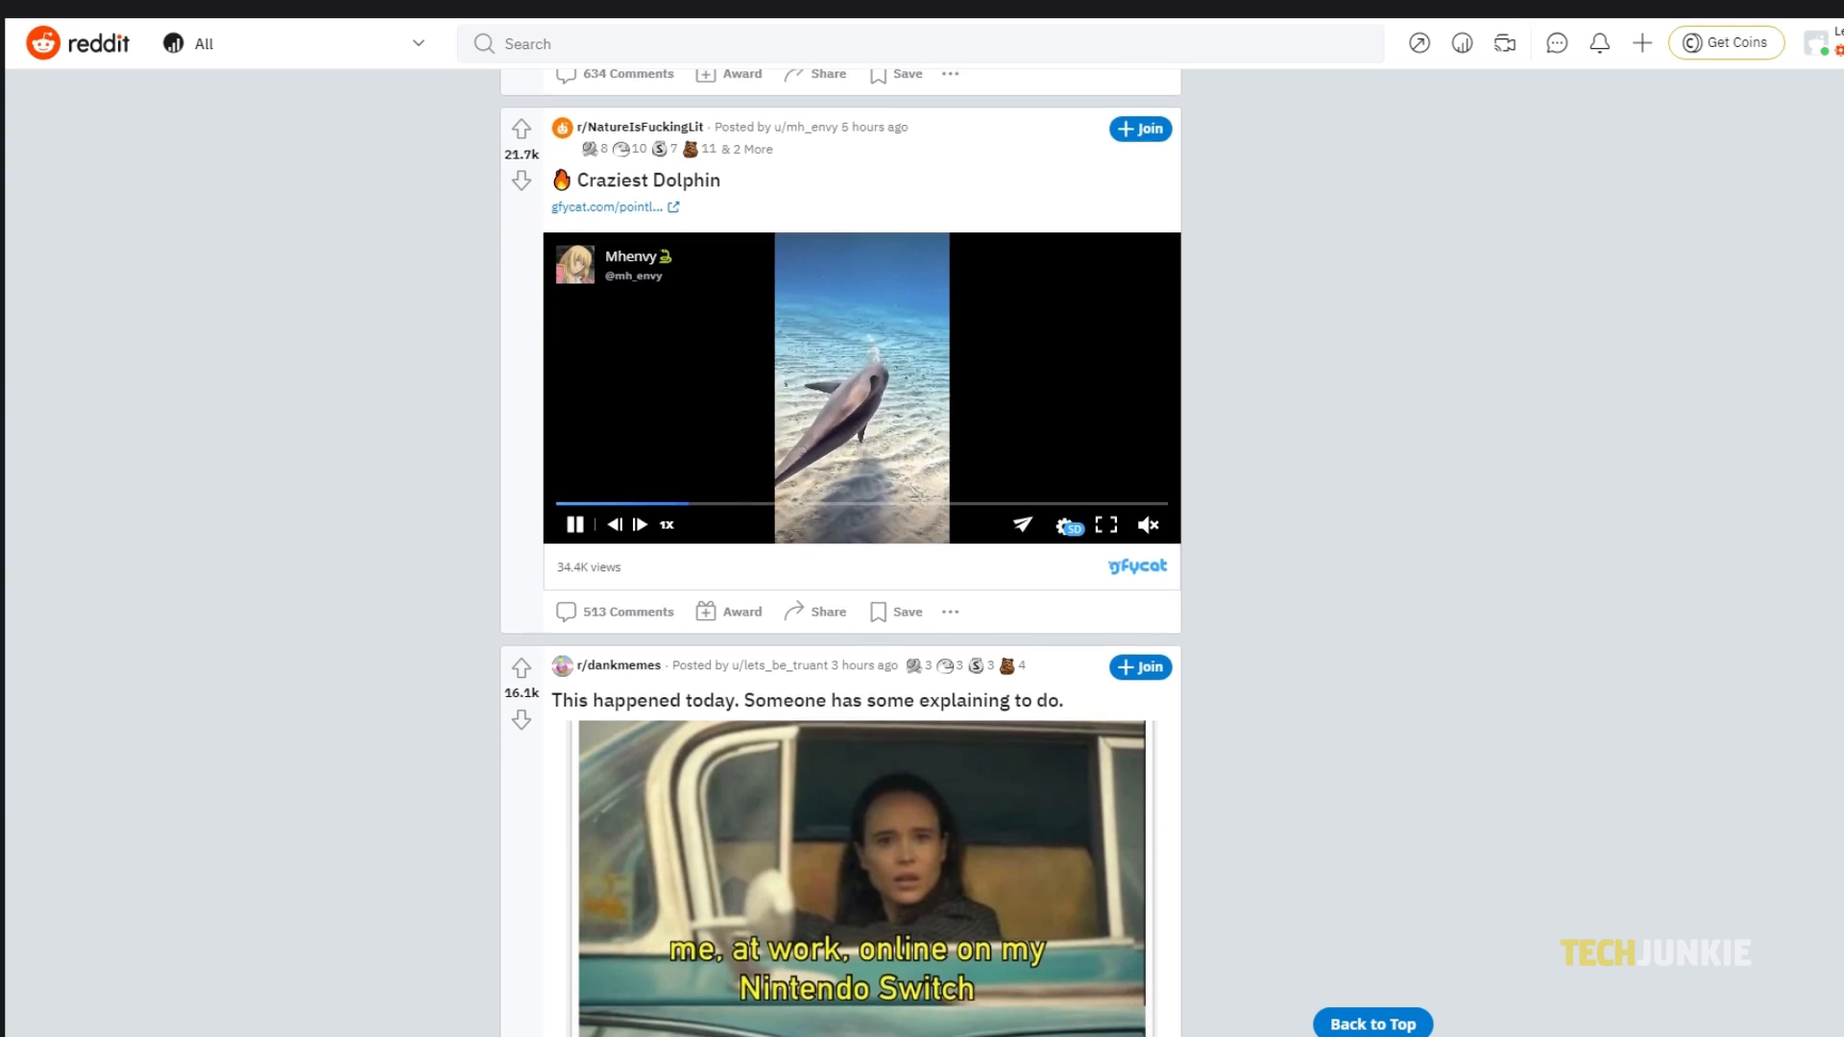
scroll(down, 3)
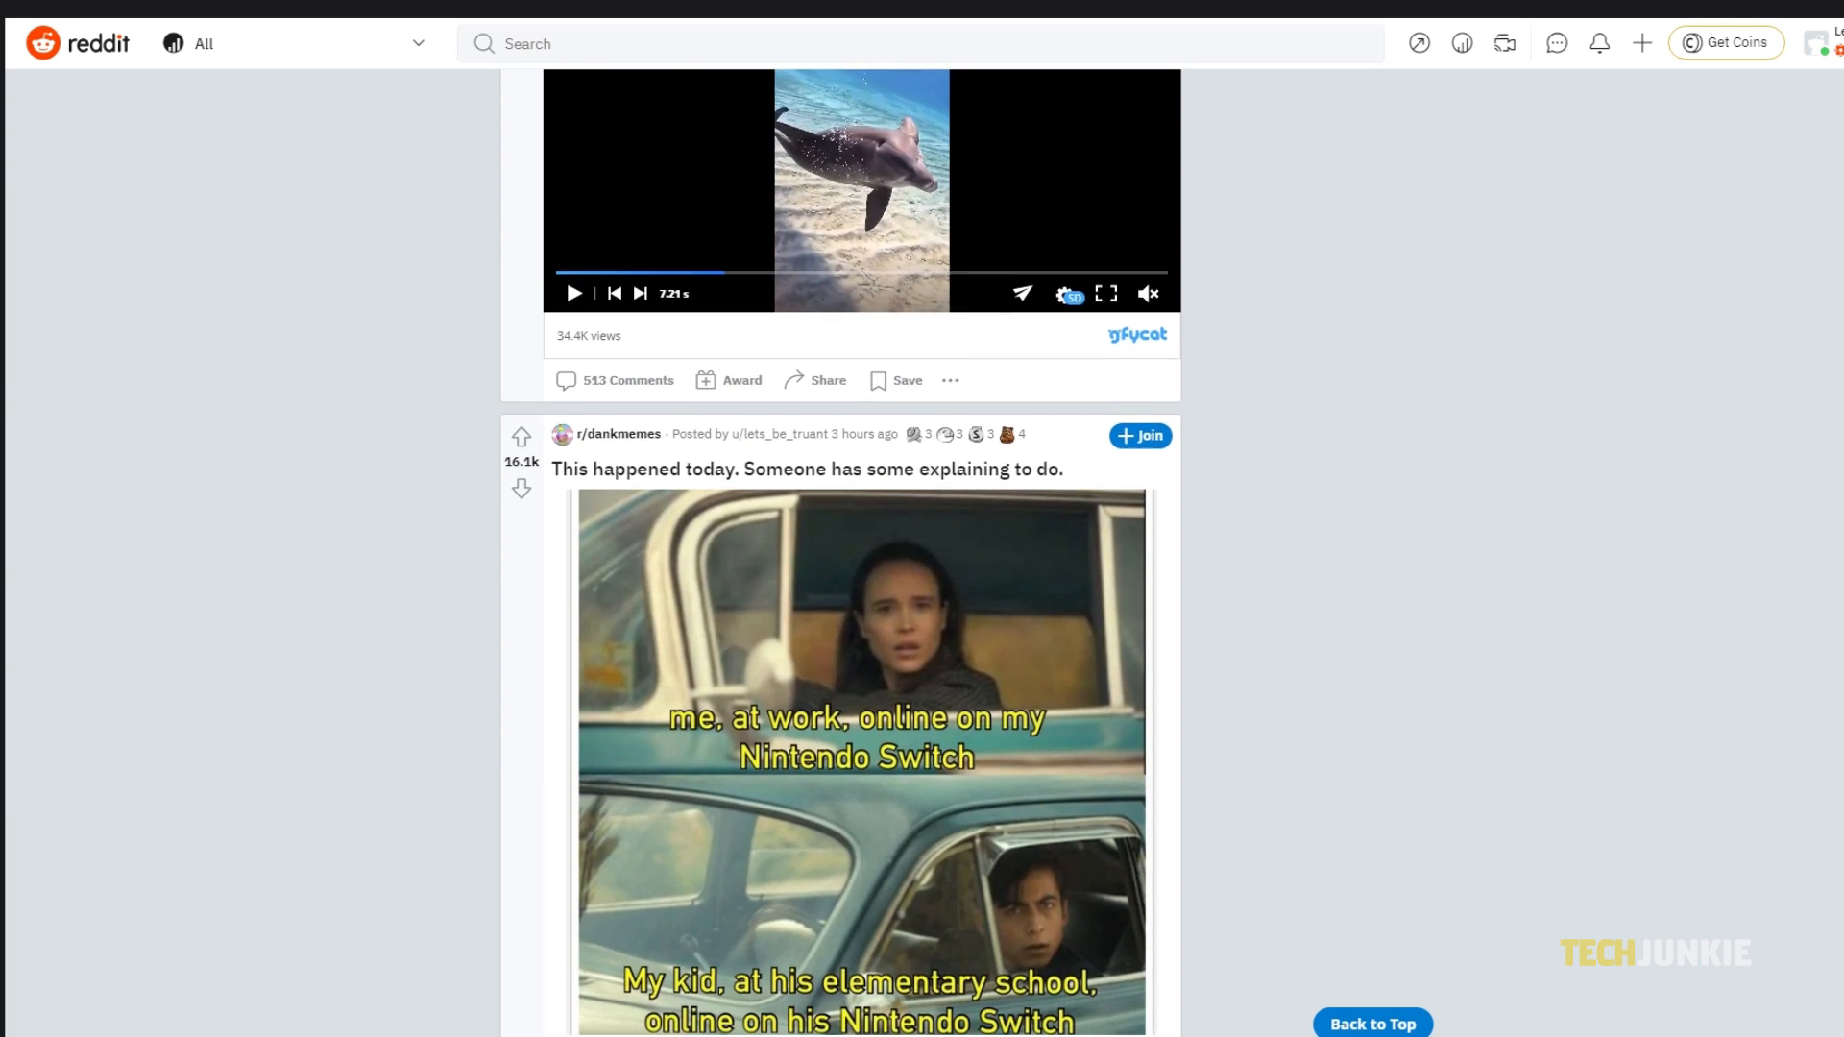
scroll(down, 3)
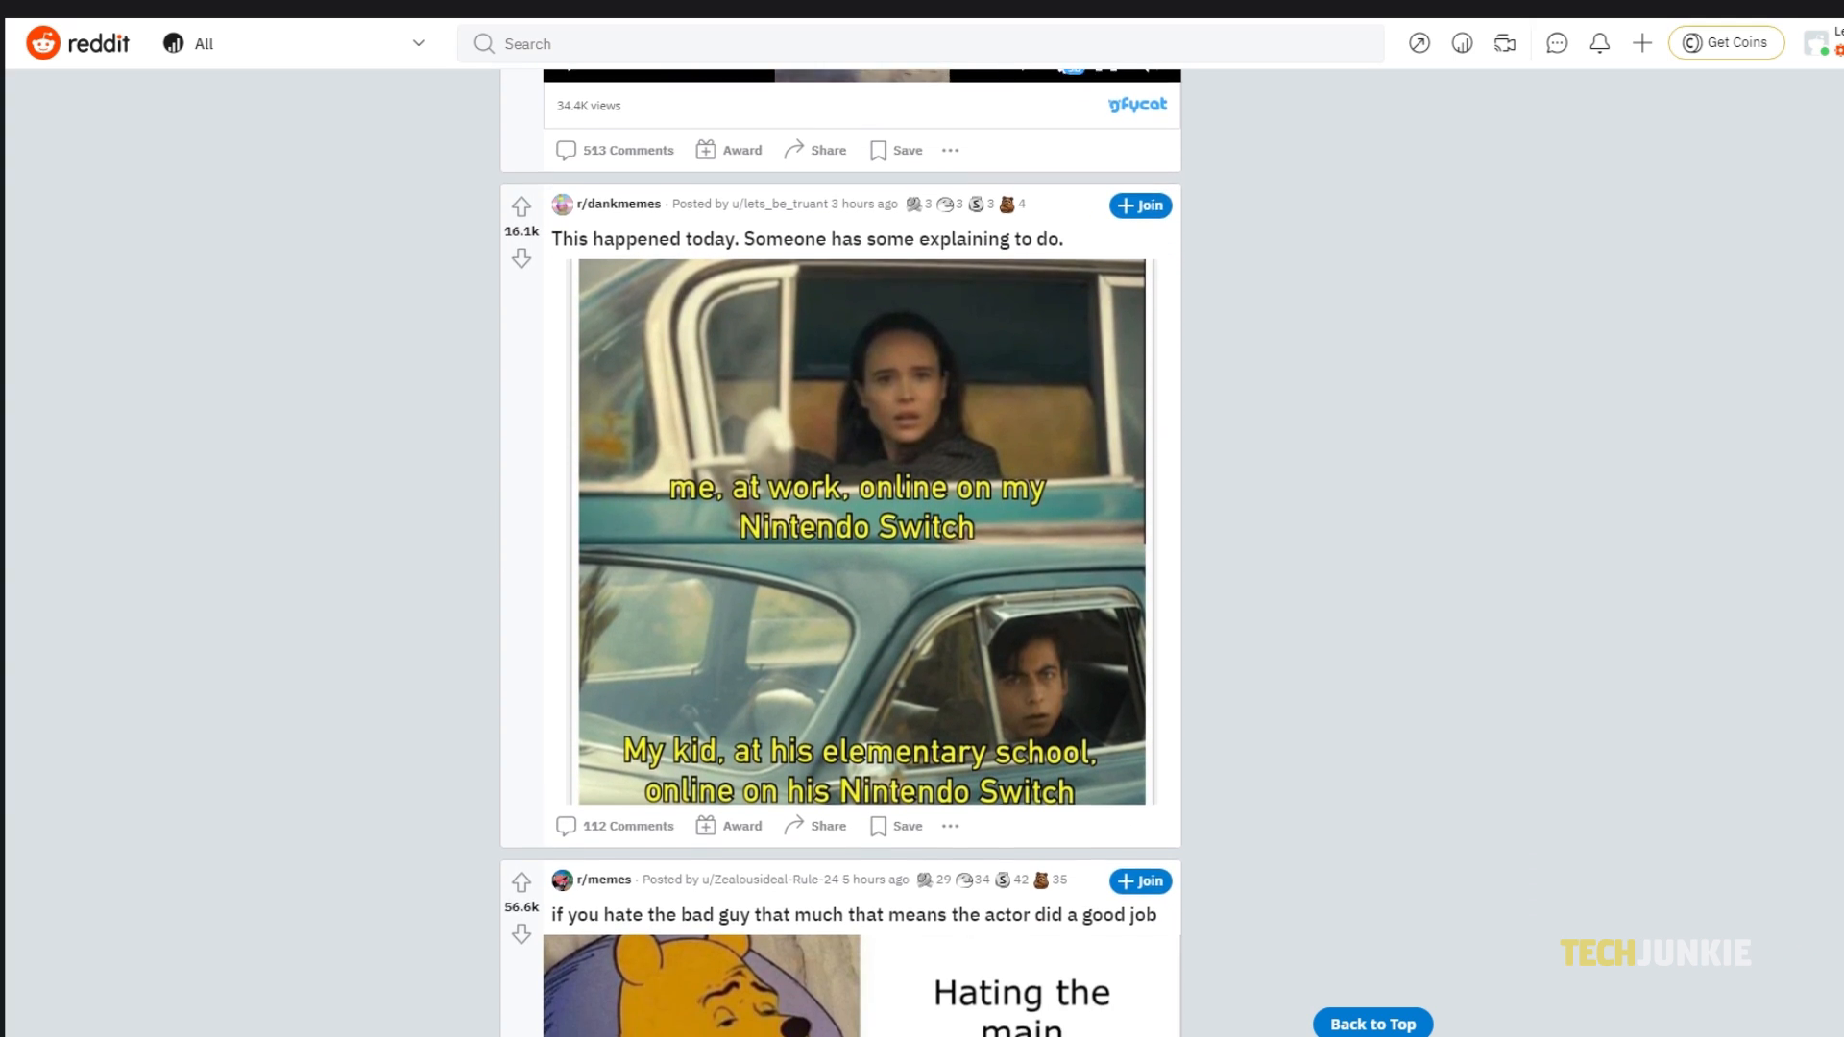
scroll(down, 3)
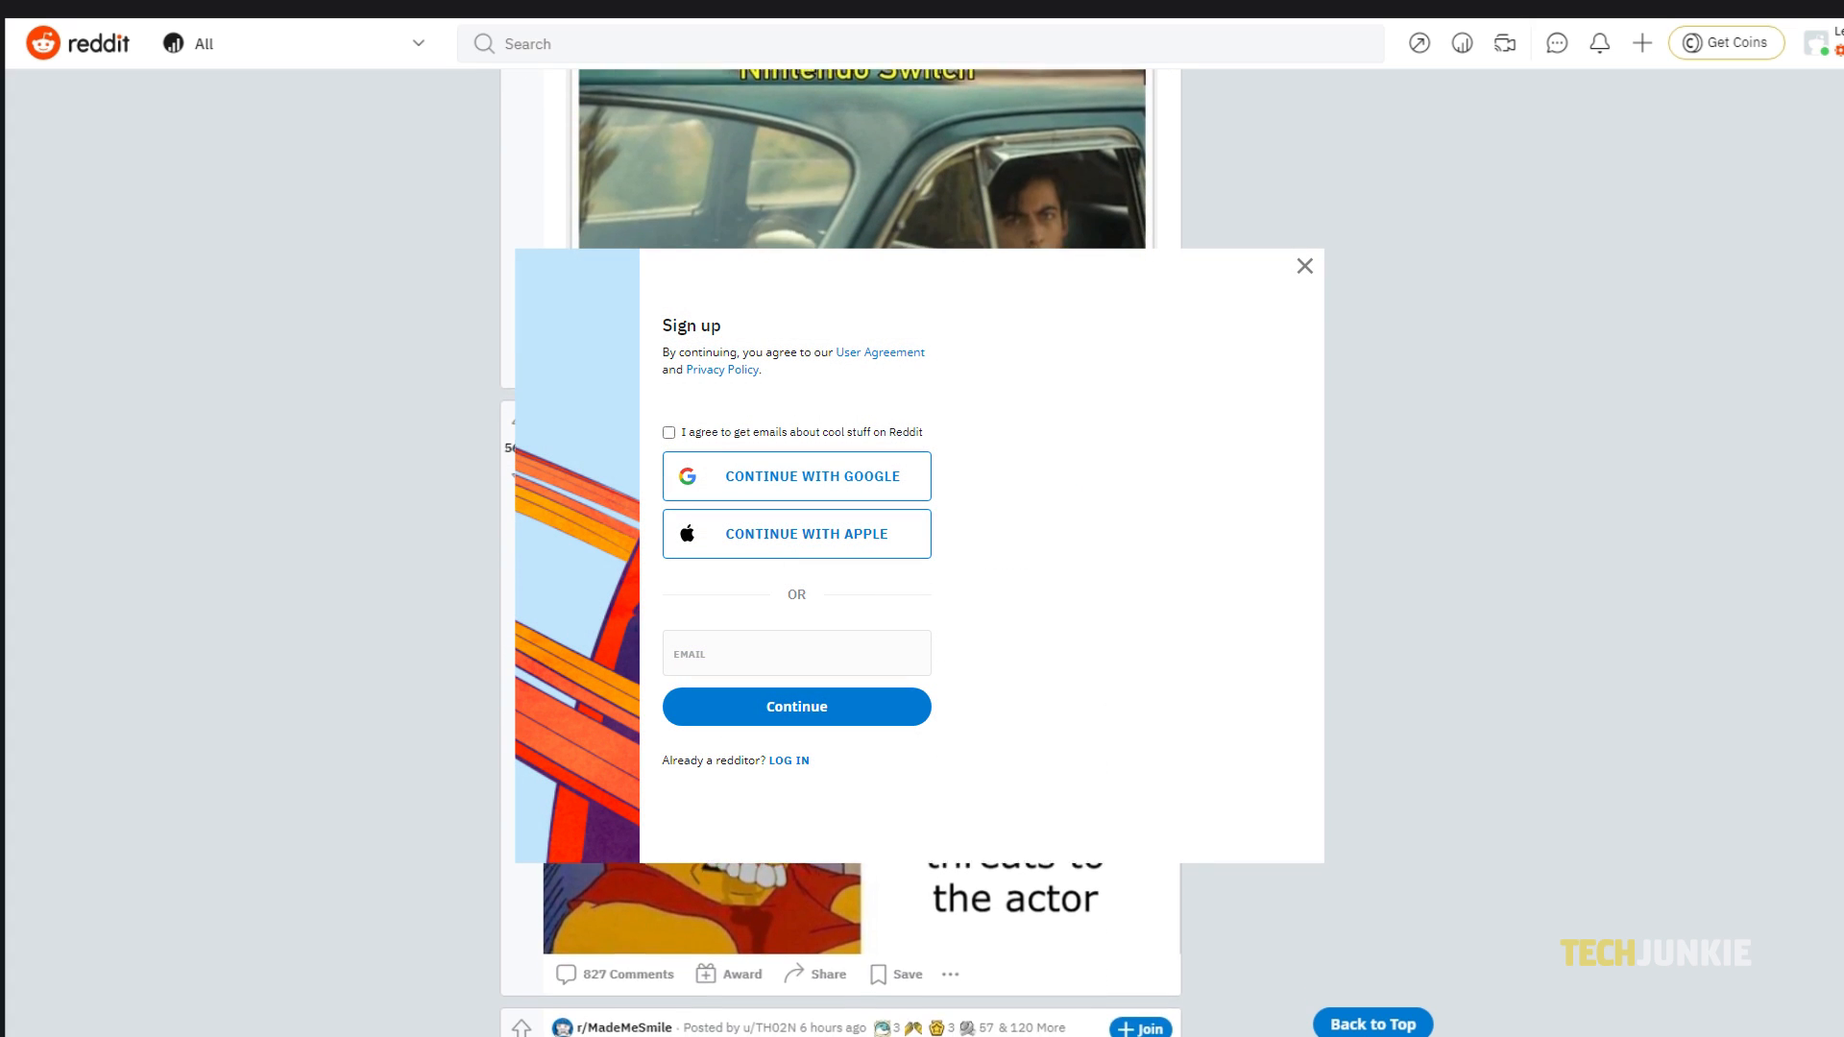
scroll(down, 3)
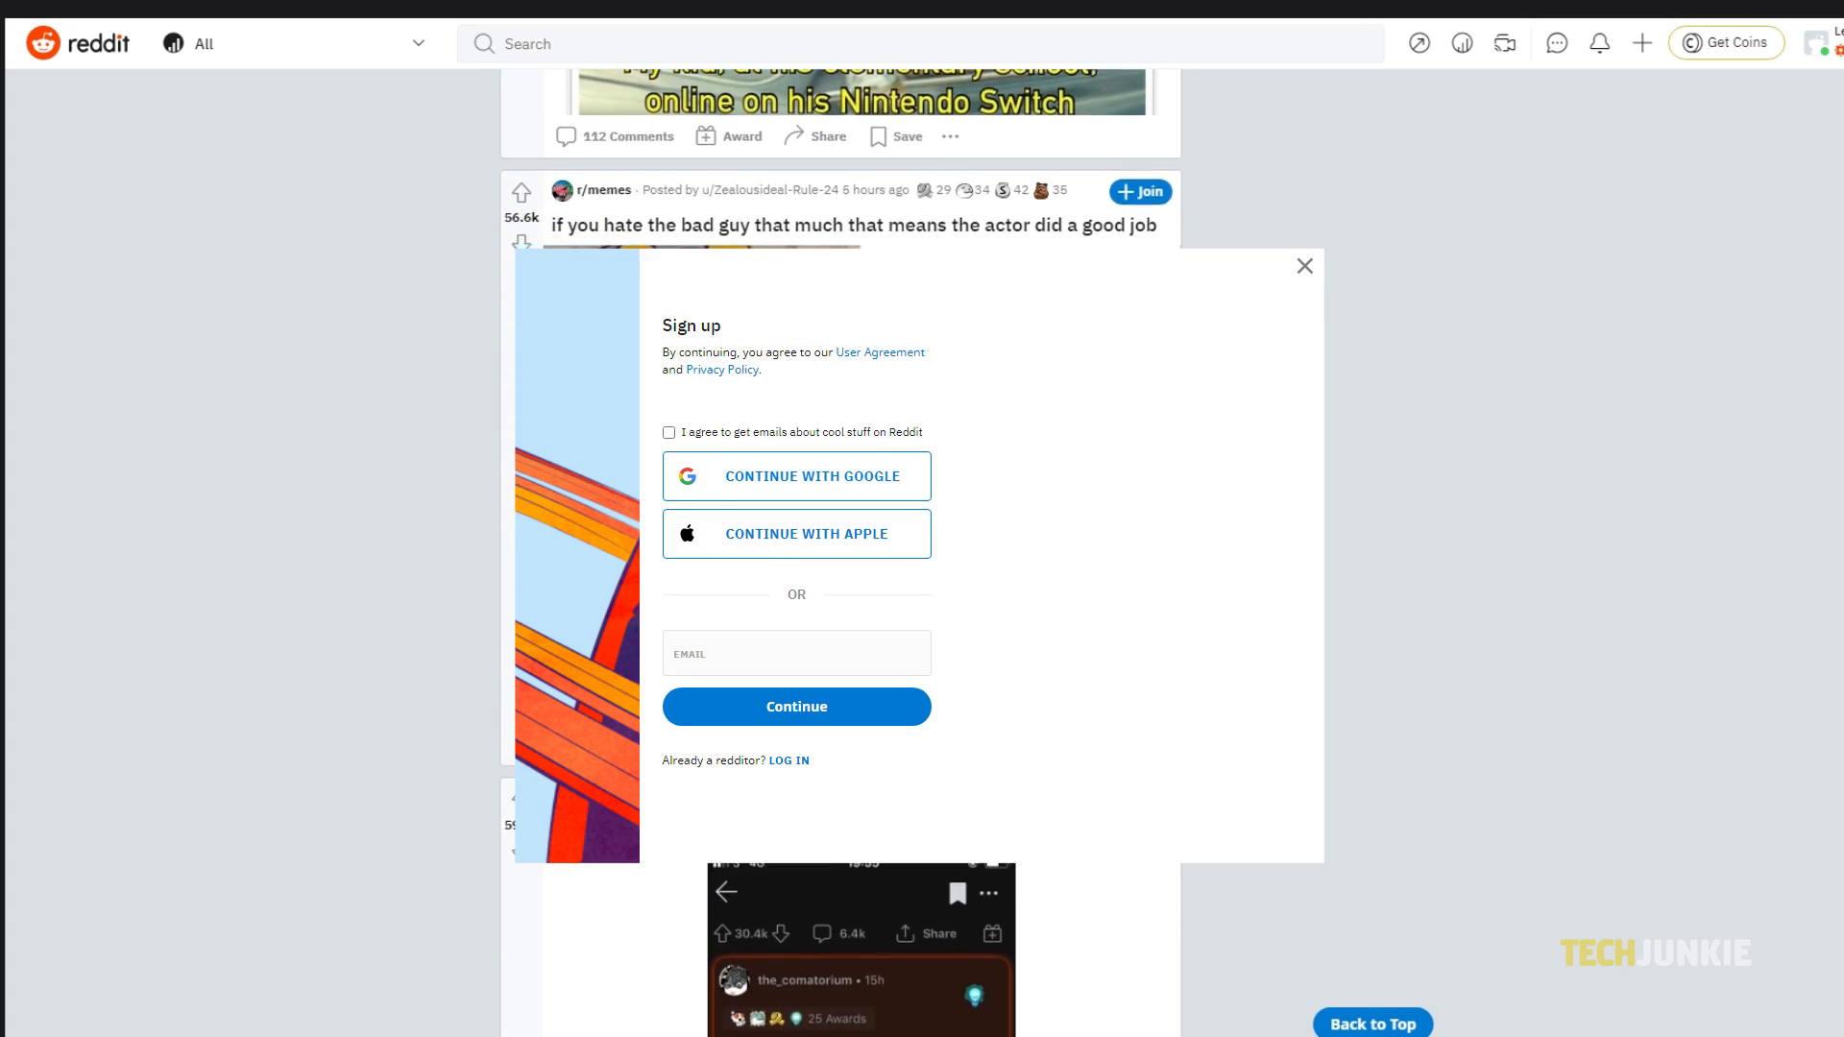
scroll(down, 3)
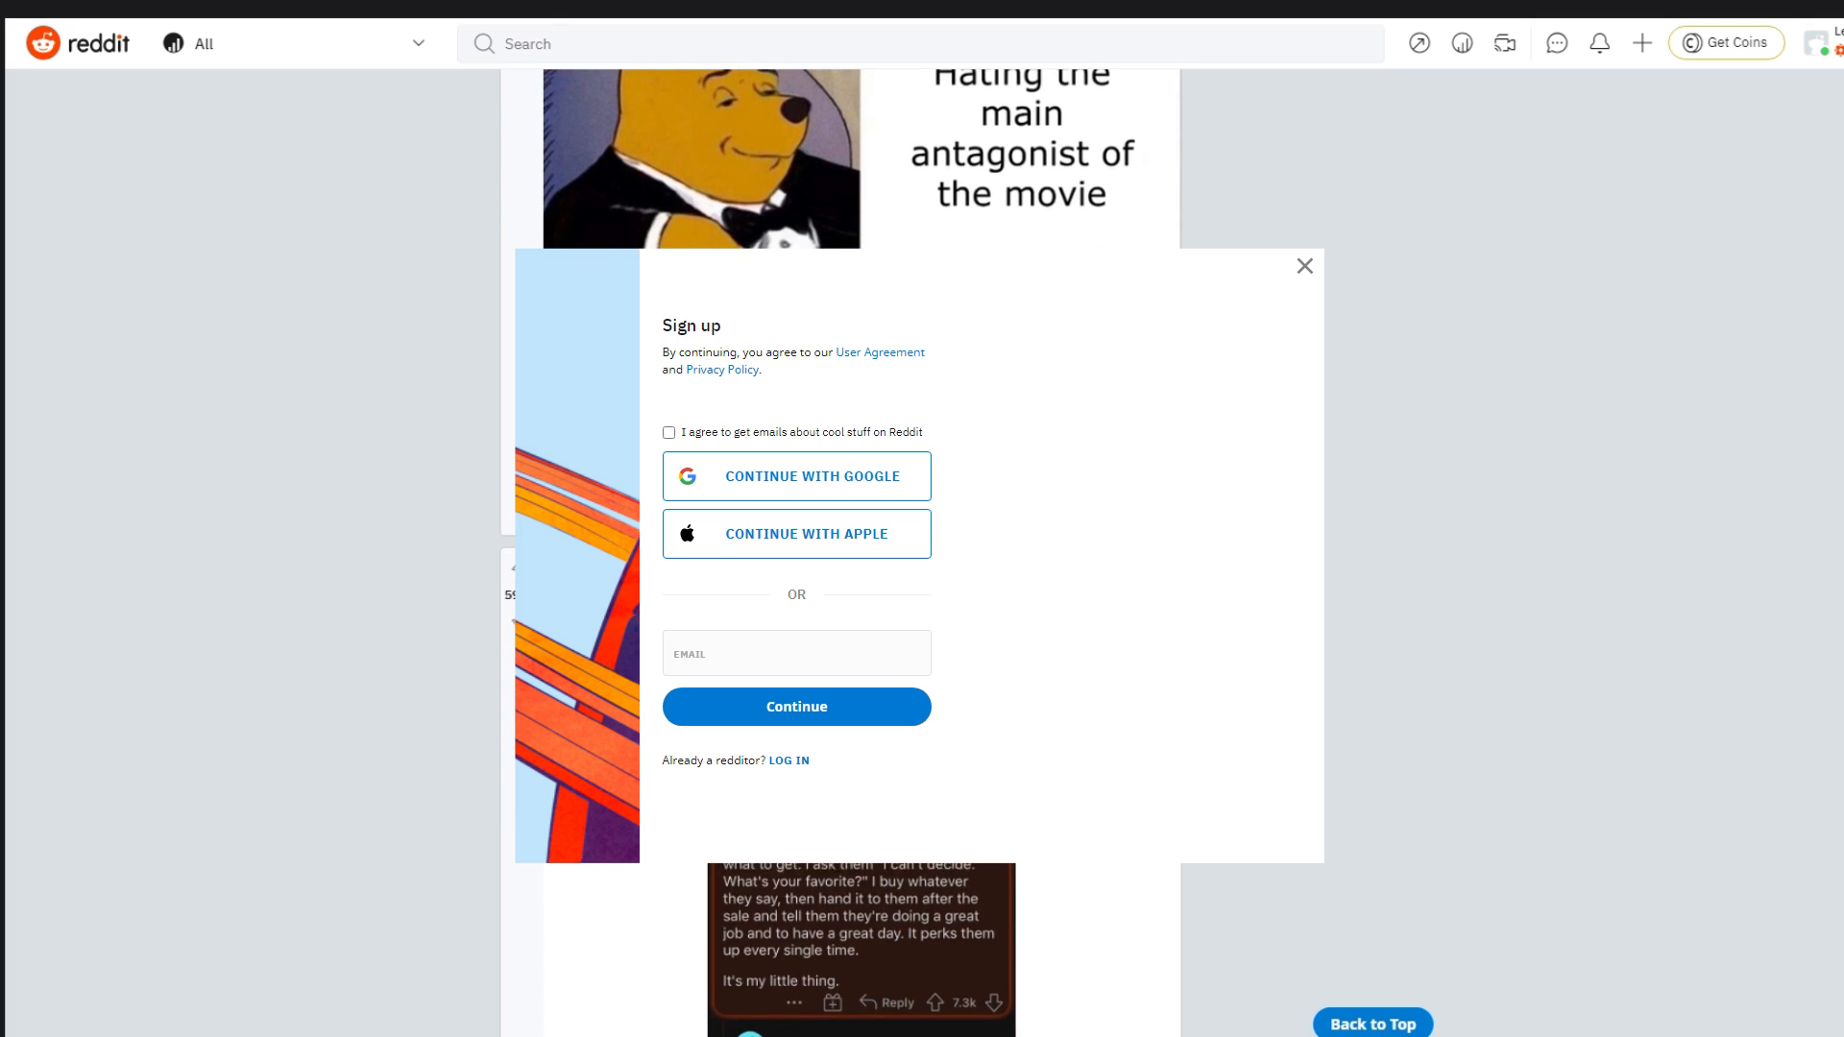
scroll(down, 3)
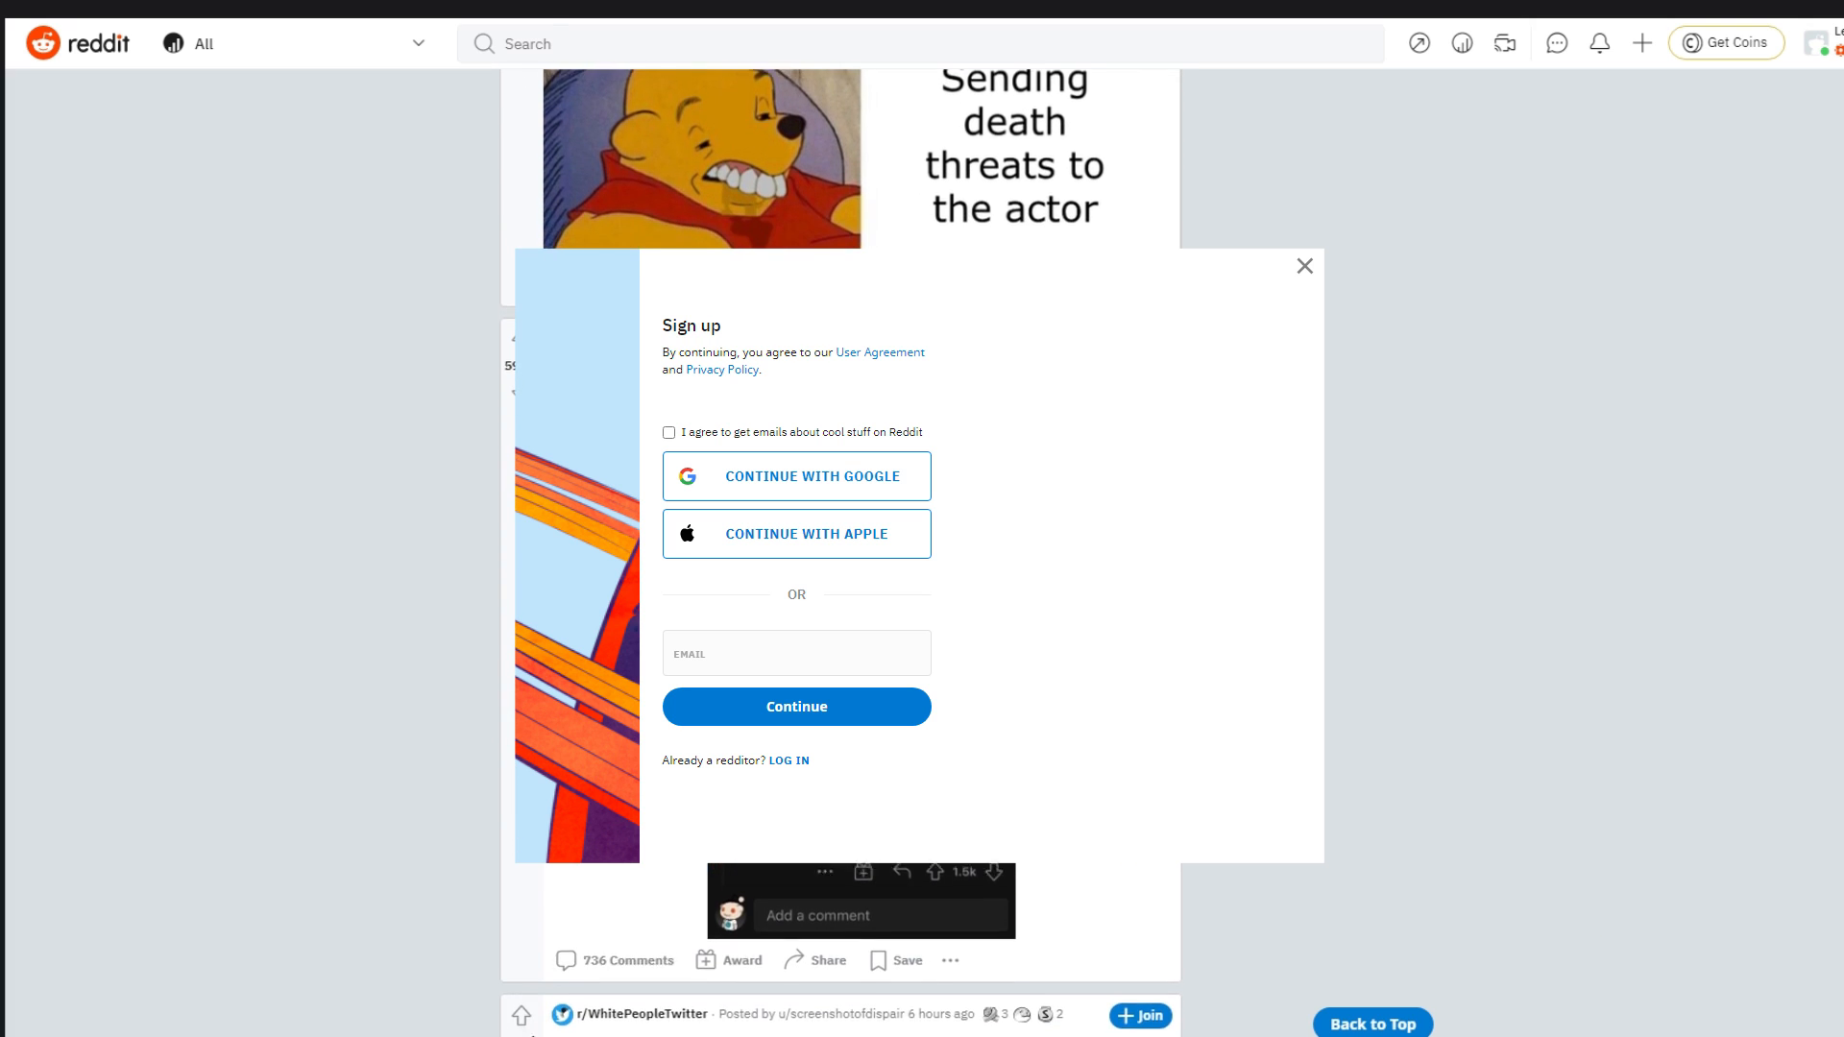
scroll(down, 3)
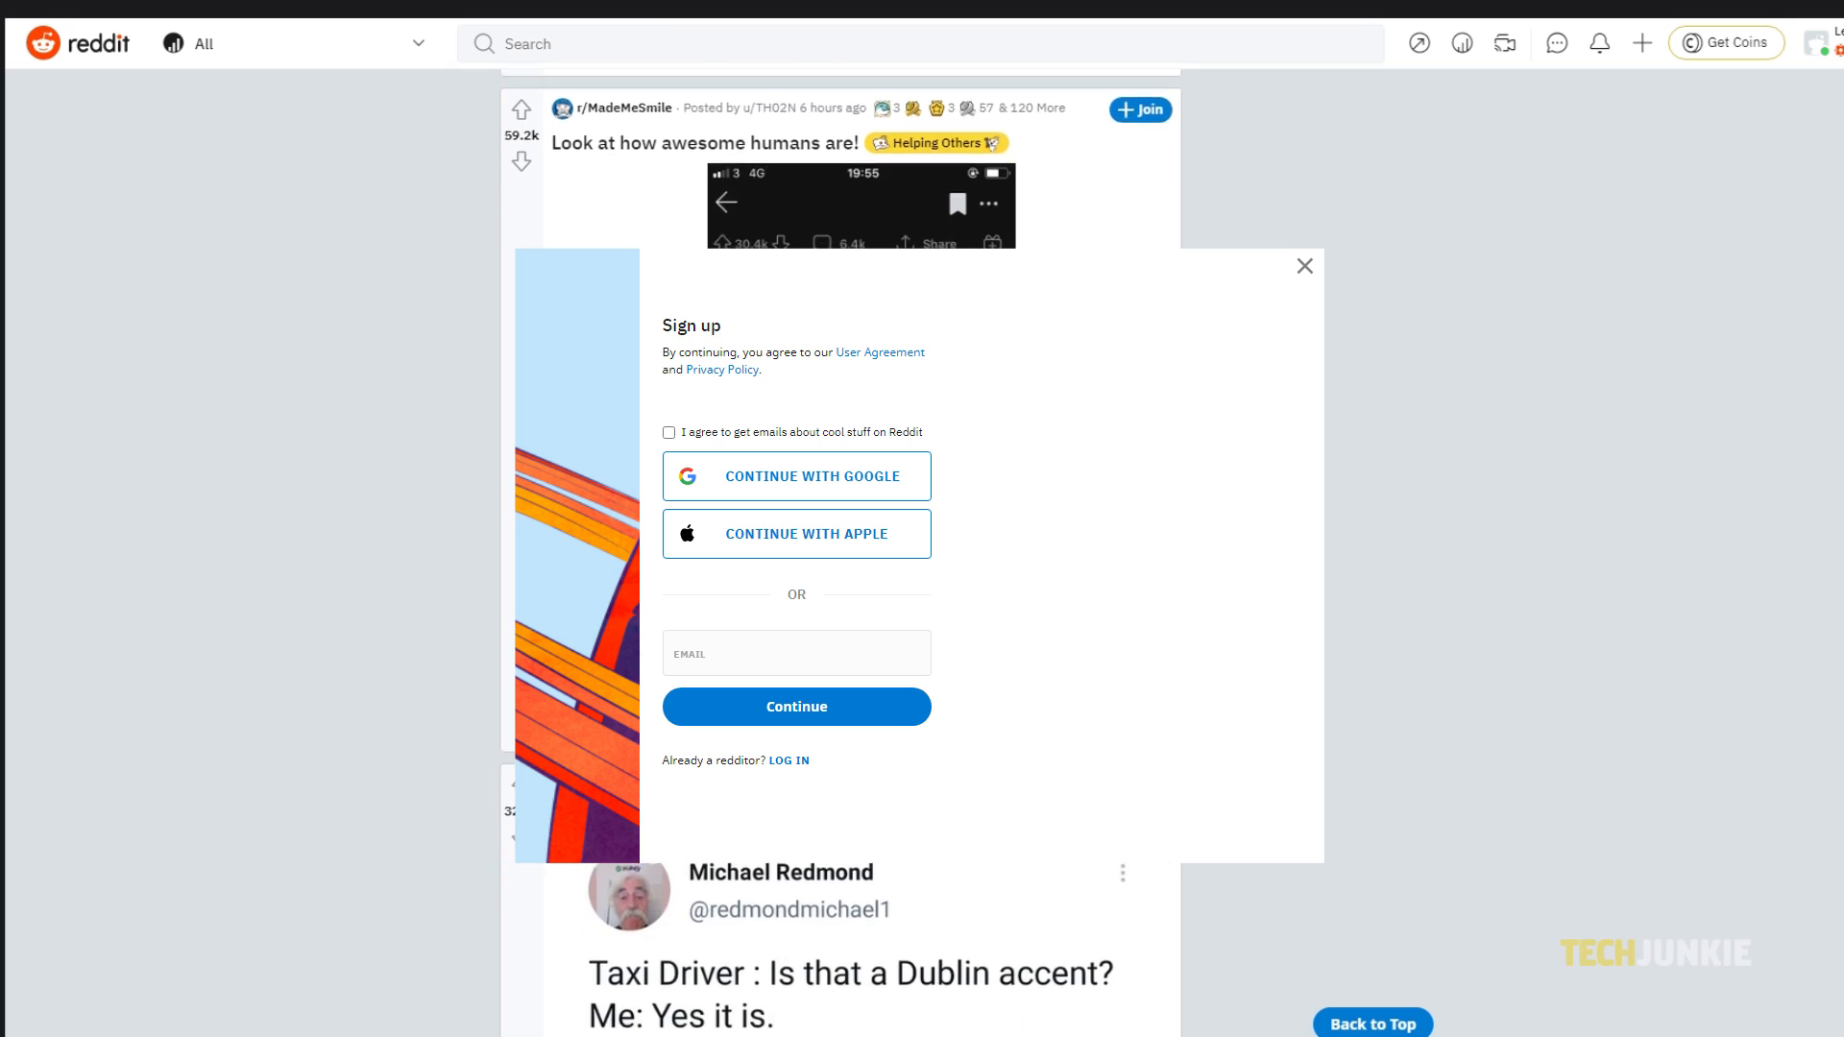
click(1303, 266)
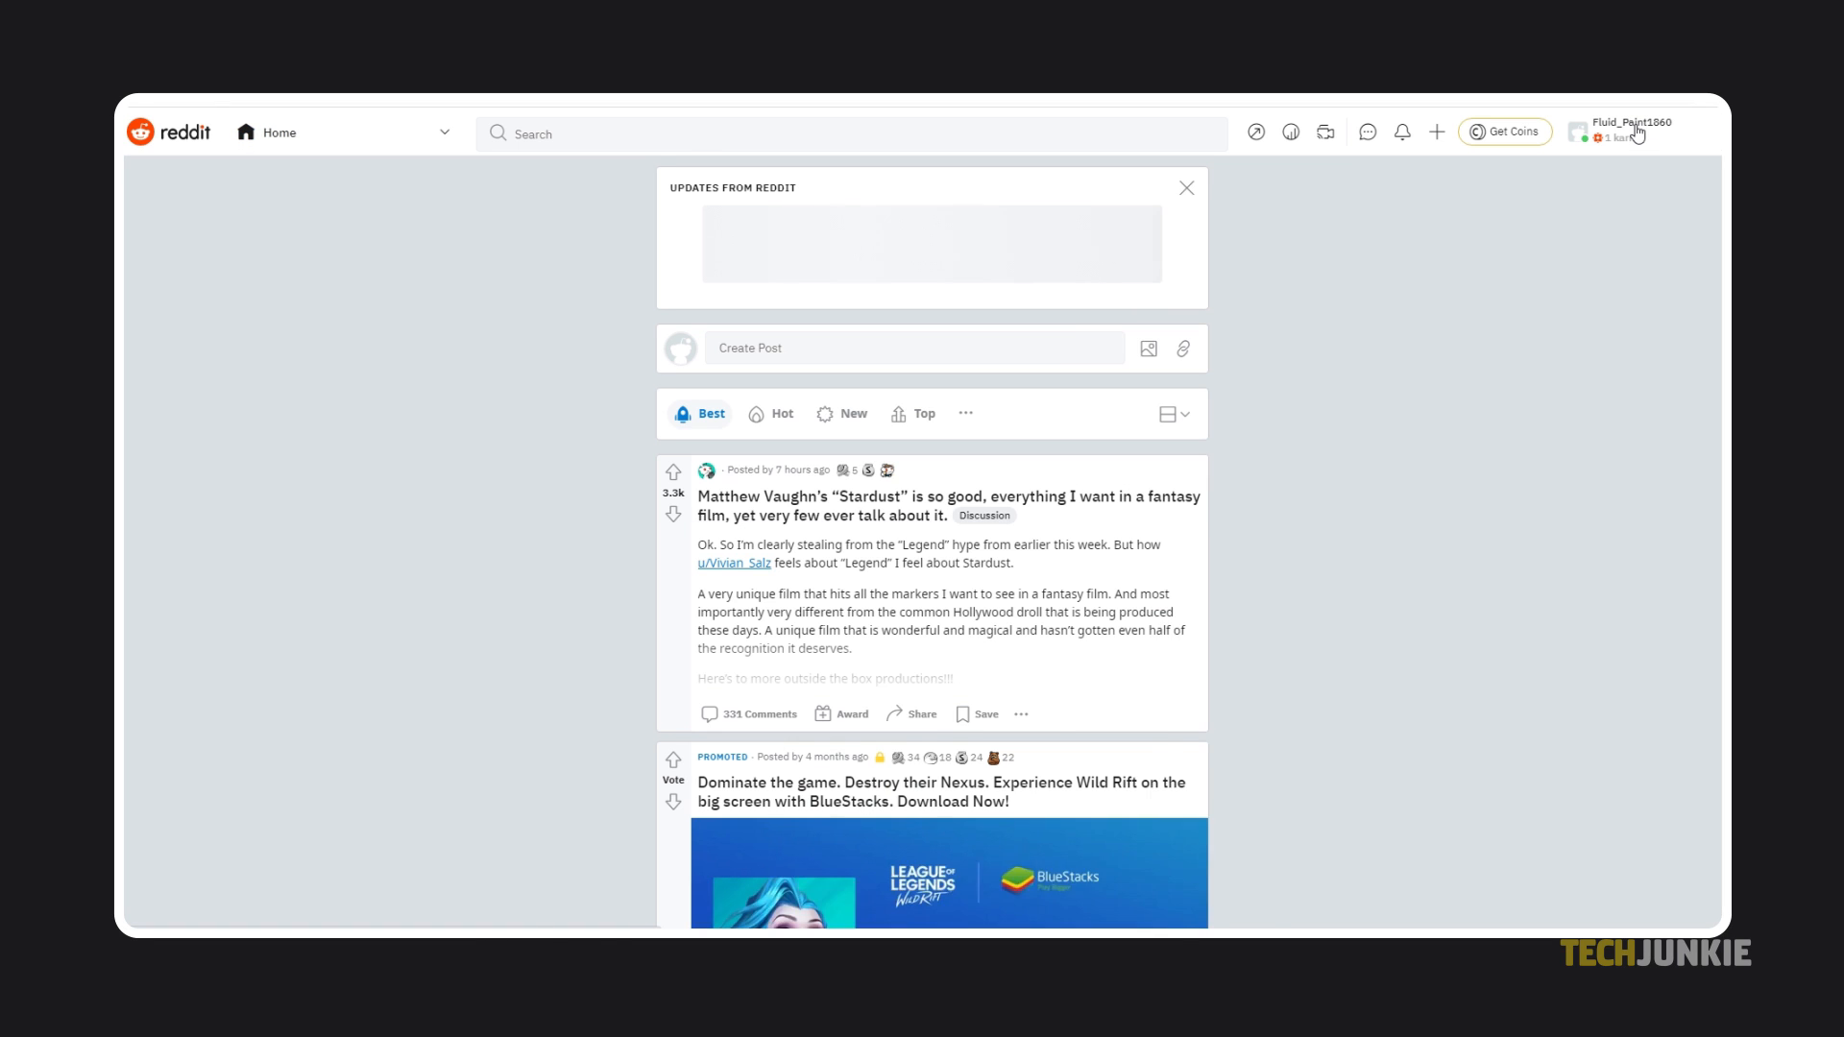
Open the Change username dialog from the profile name menu at top right.
click(1630, 126)
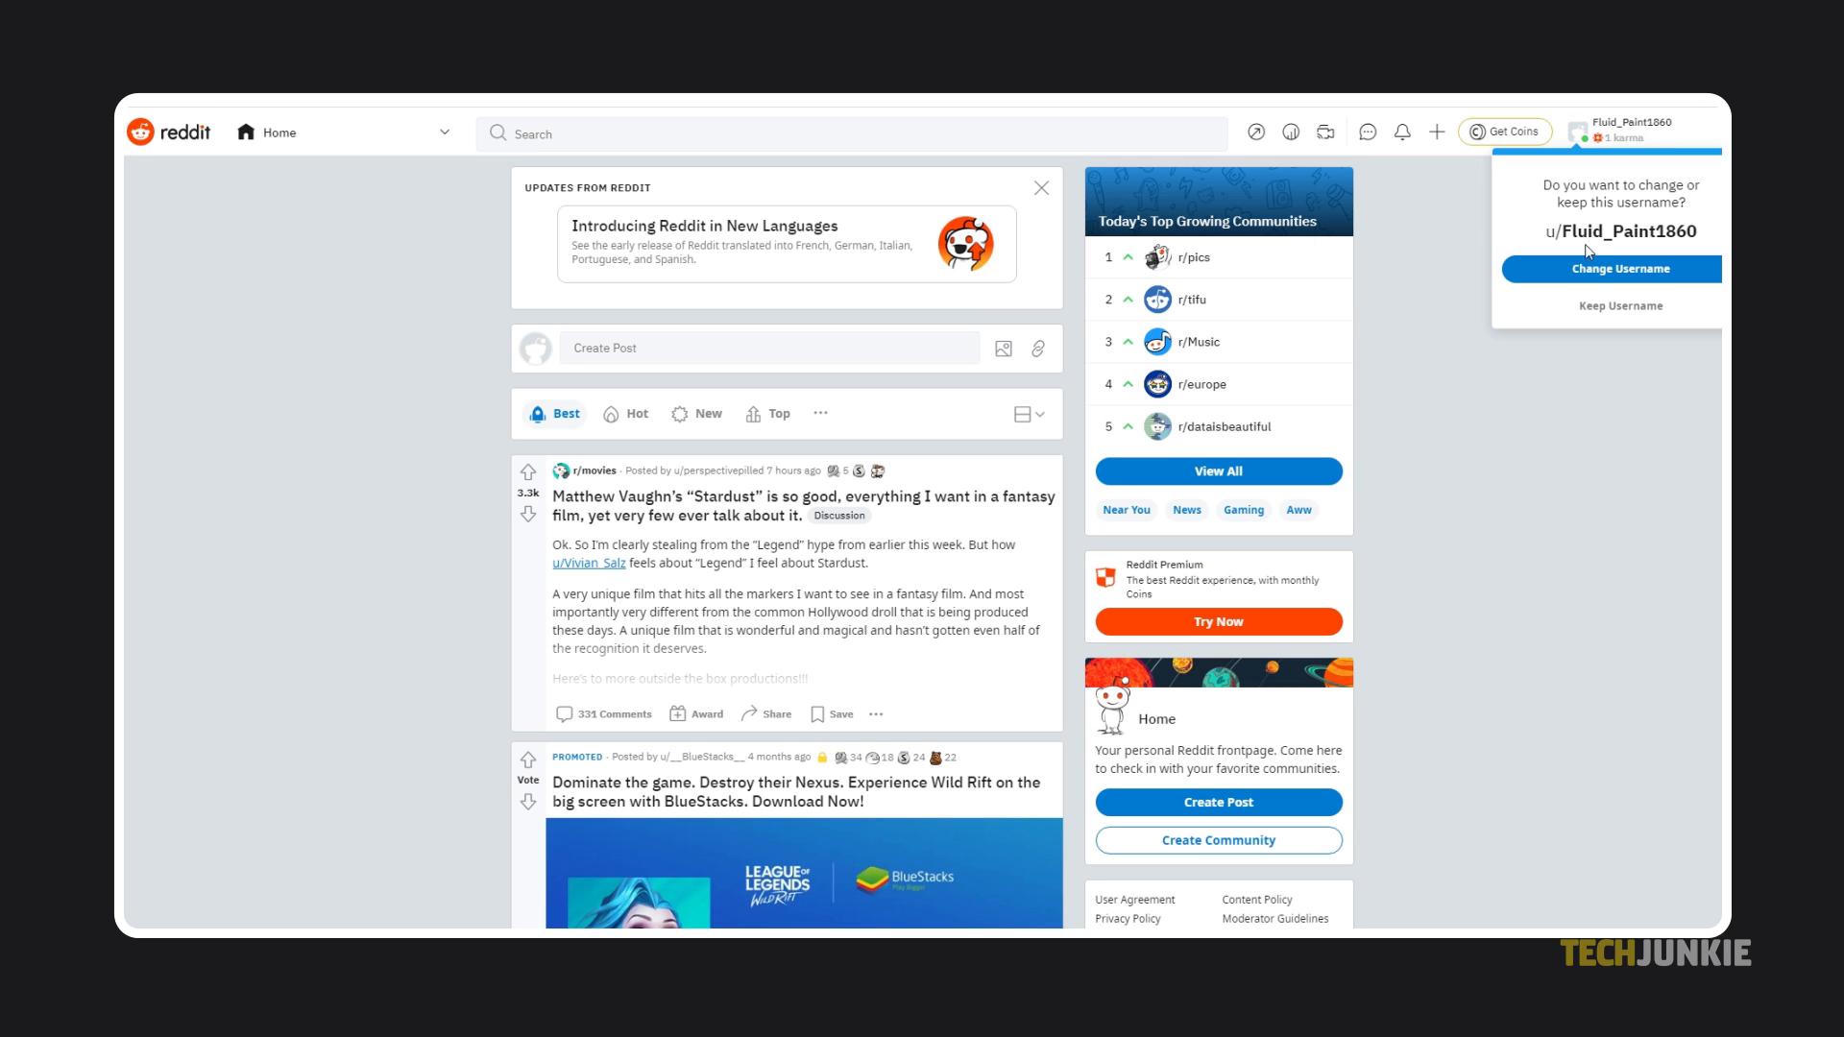
mouse_move(1648, 279)
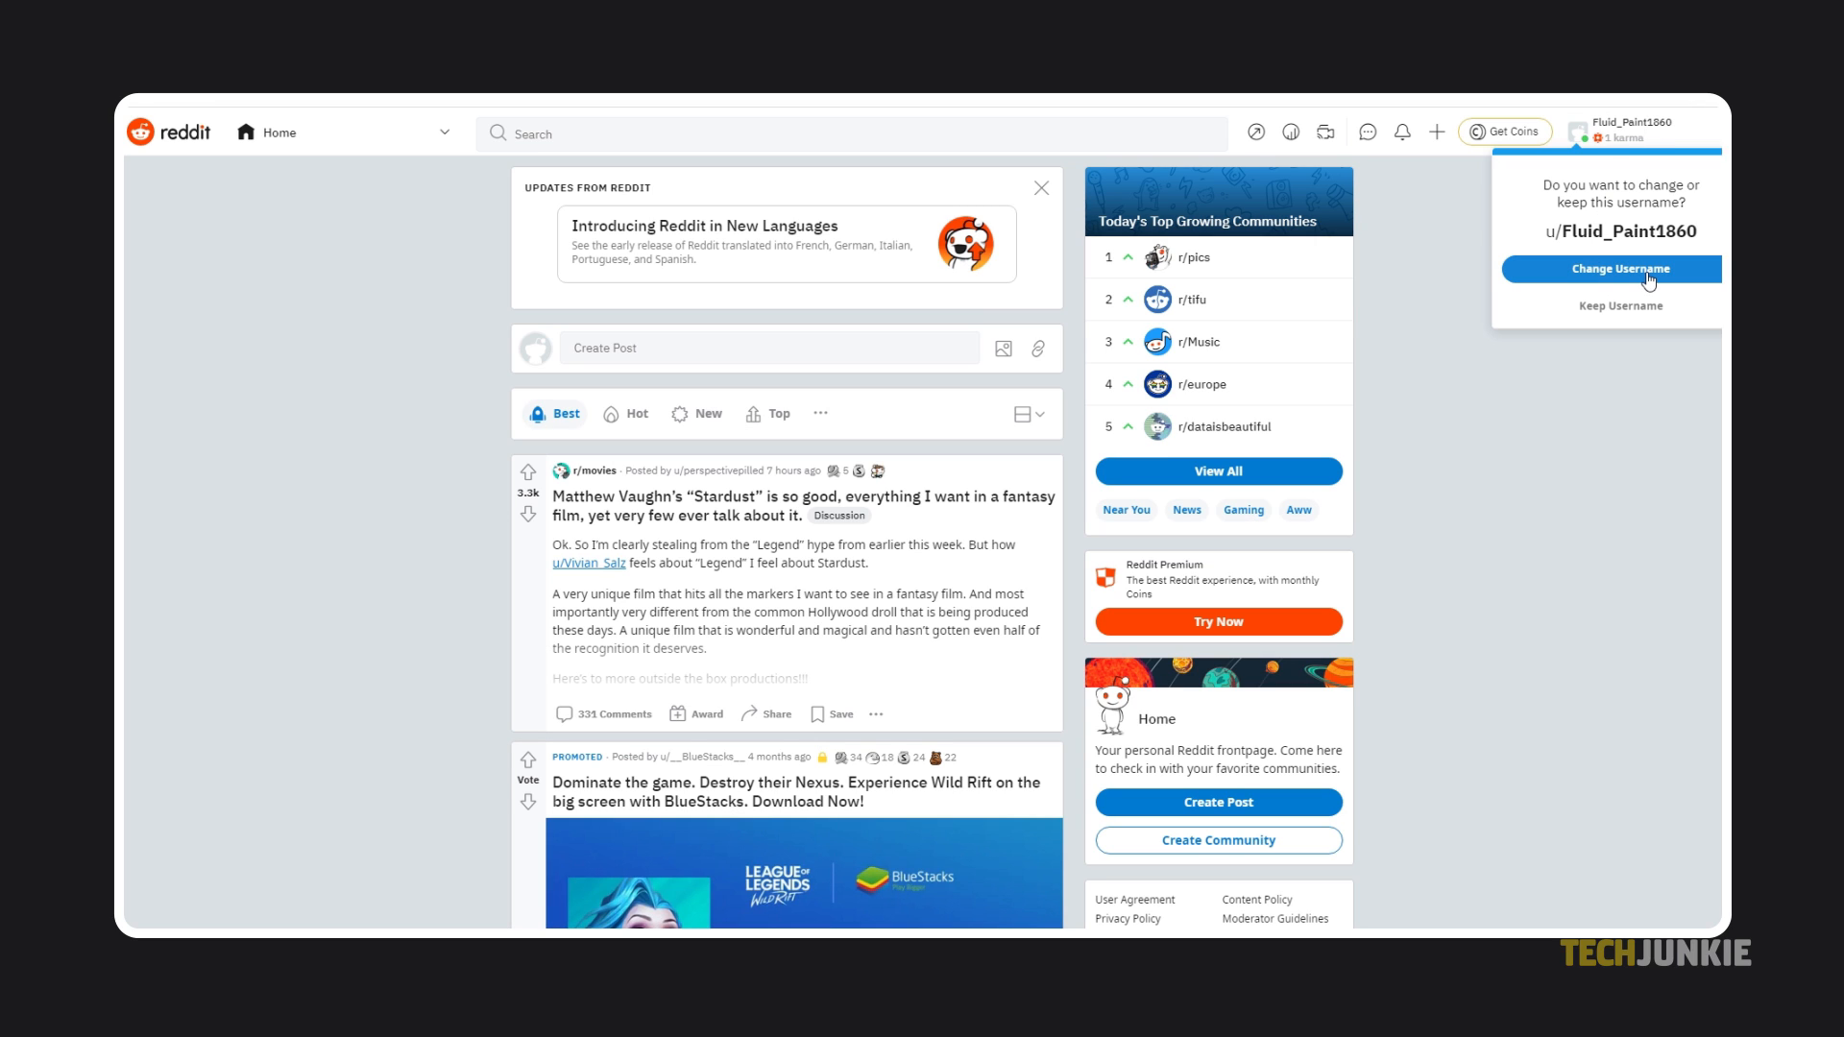
click(1610, 268)
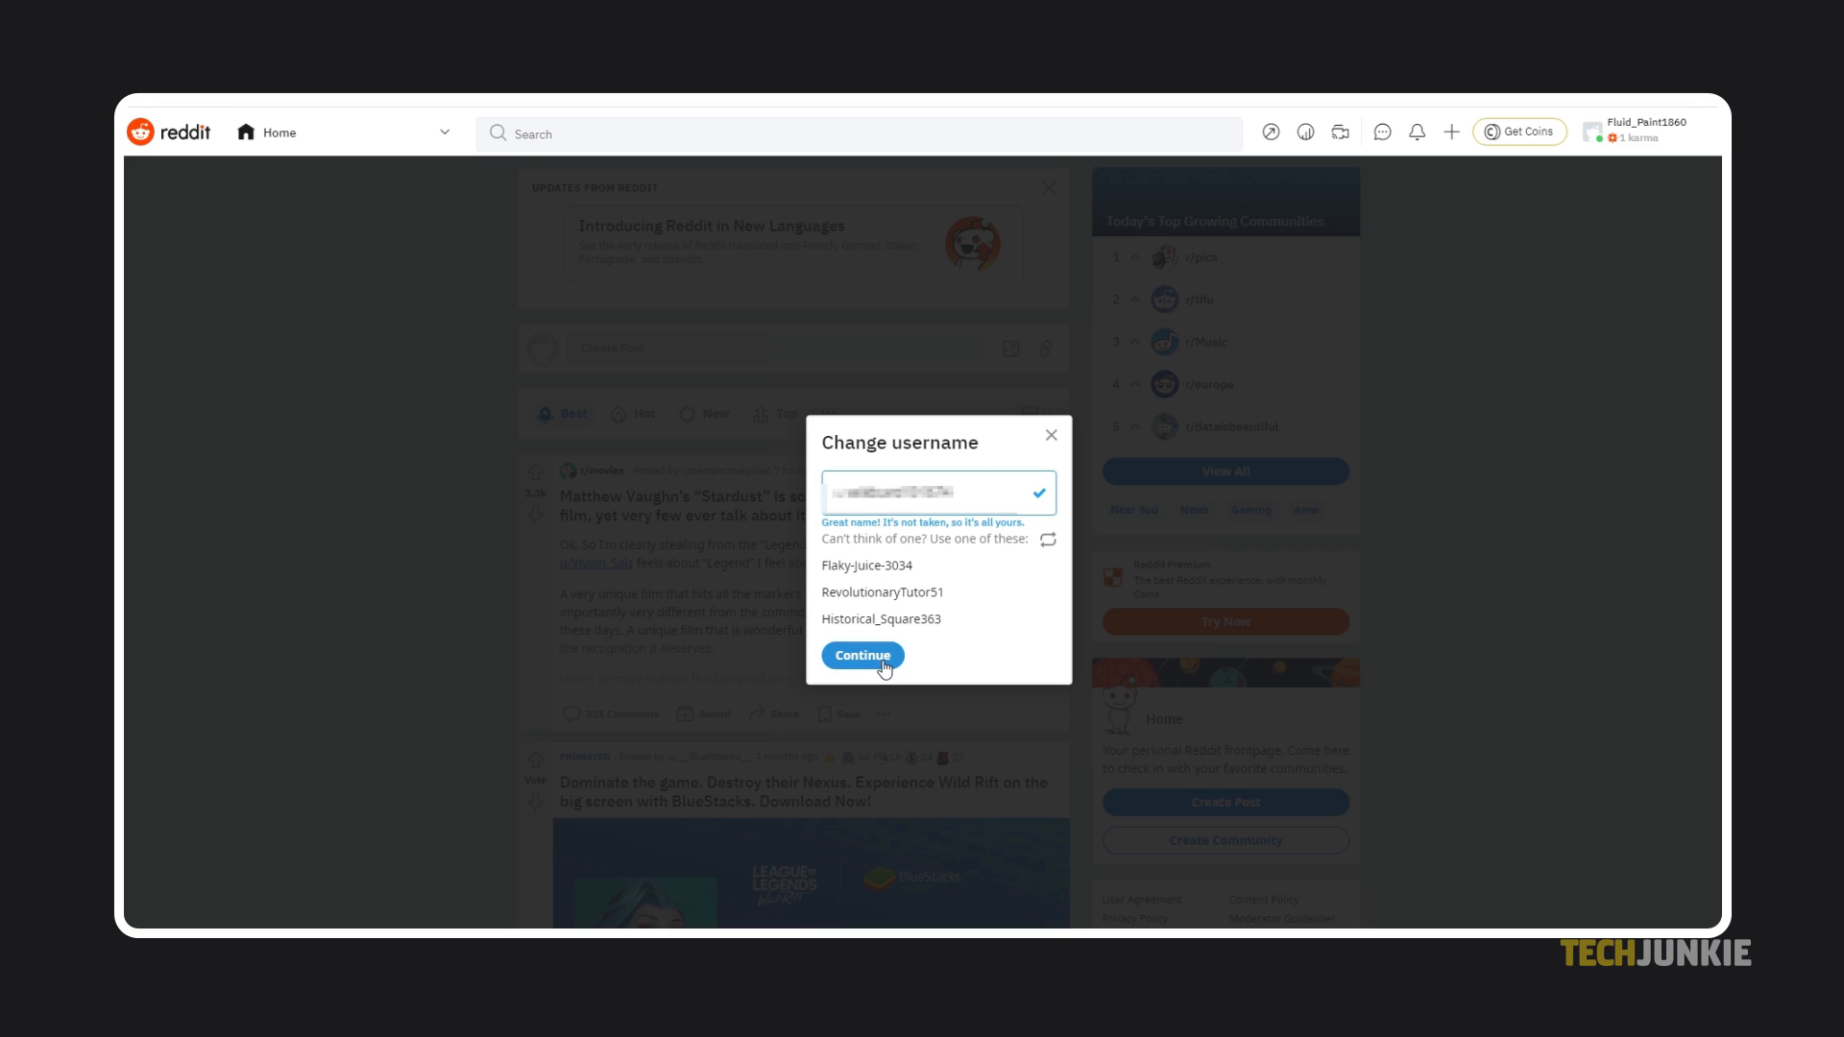
Submit the available new username with Continue.
click(861, 655)
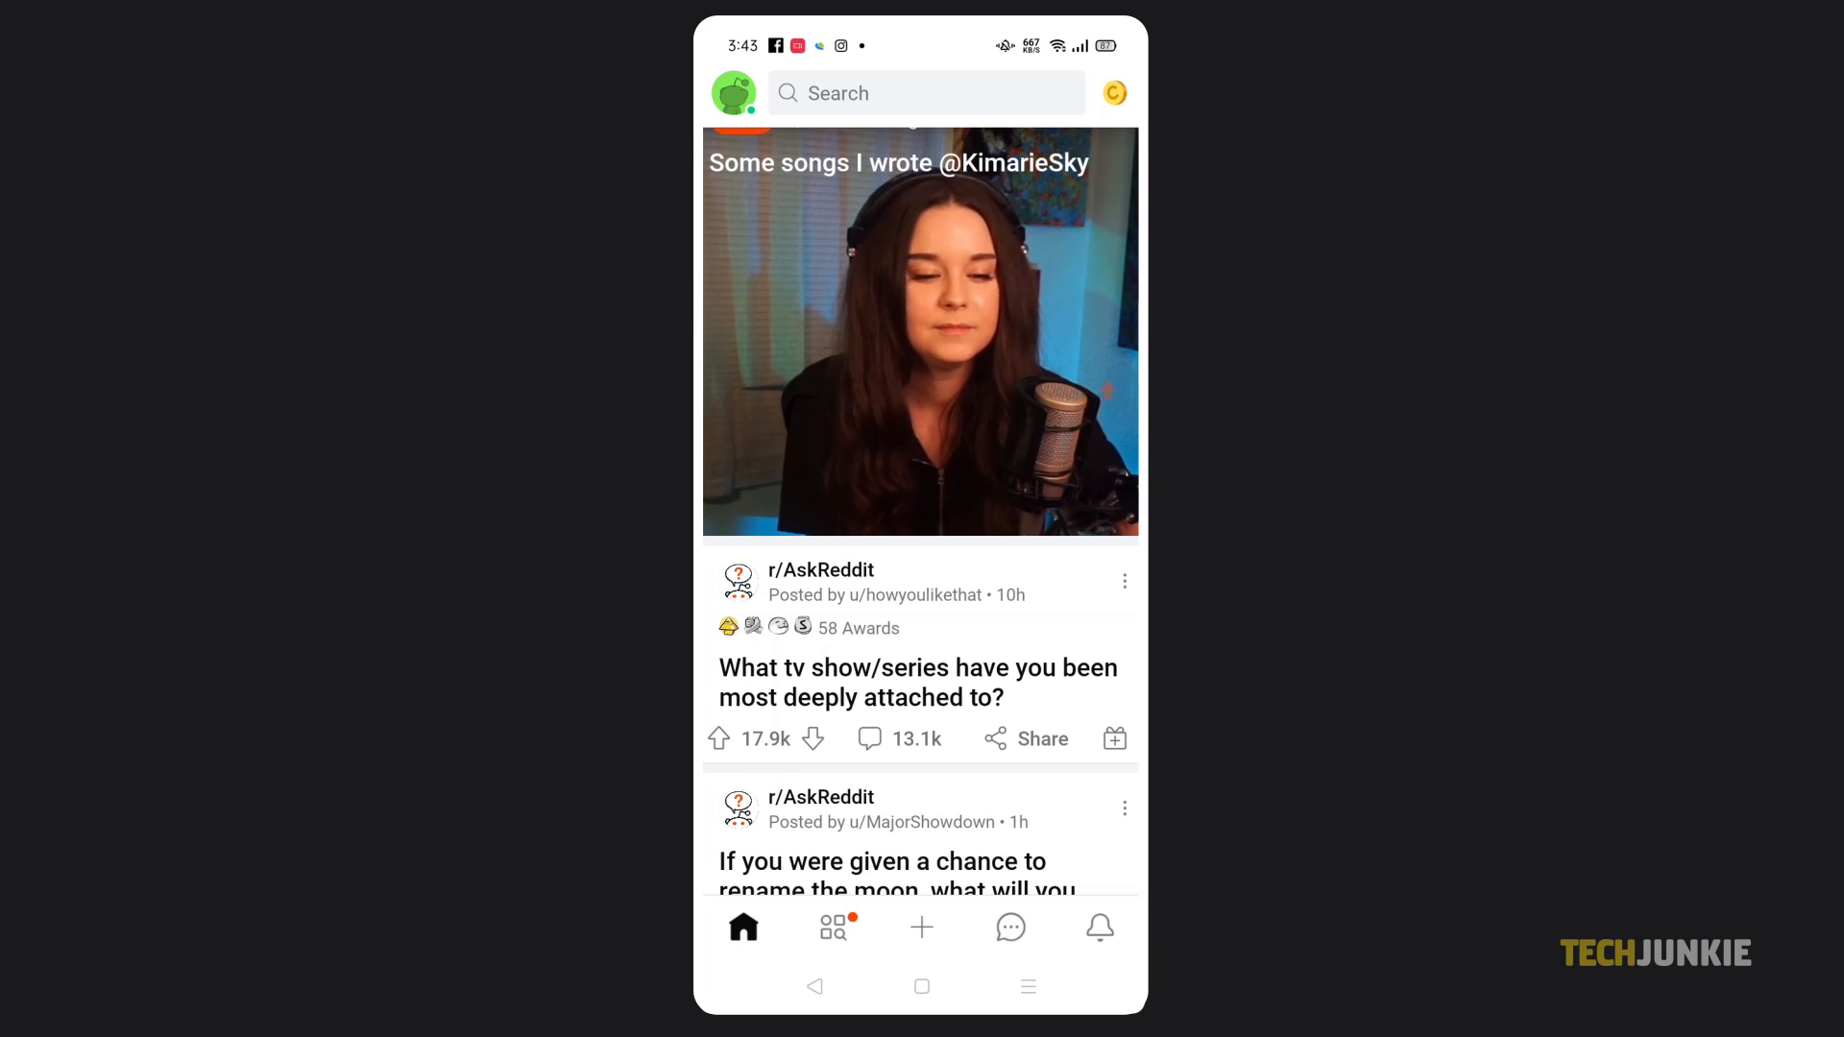
In the mobile app, choose Change Username from the avatar and submit an available name.
click(734, 92)
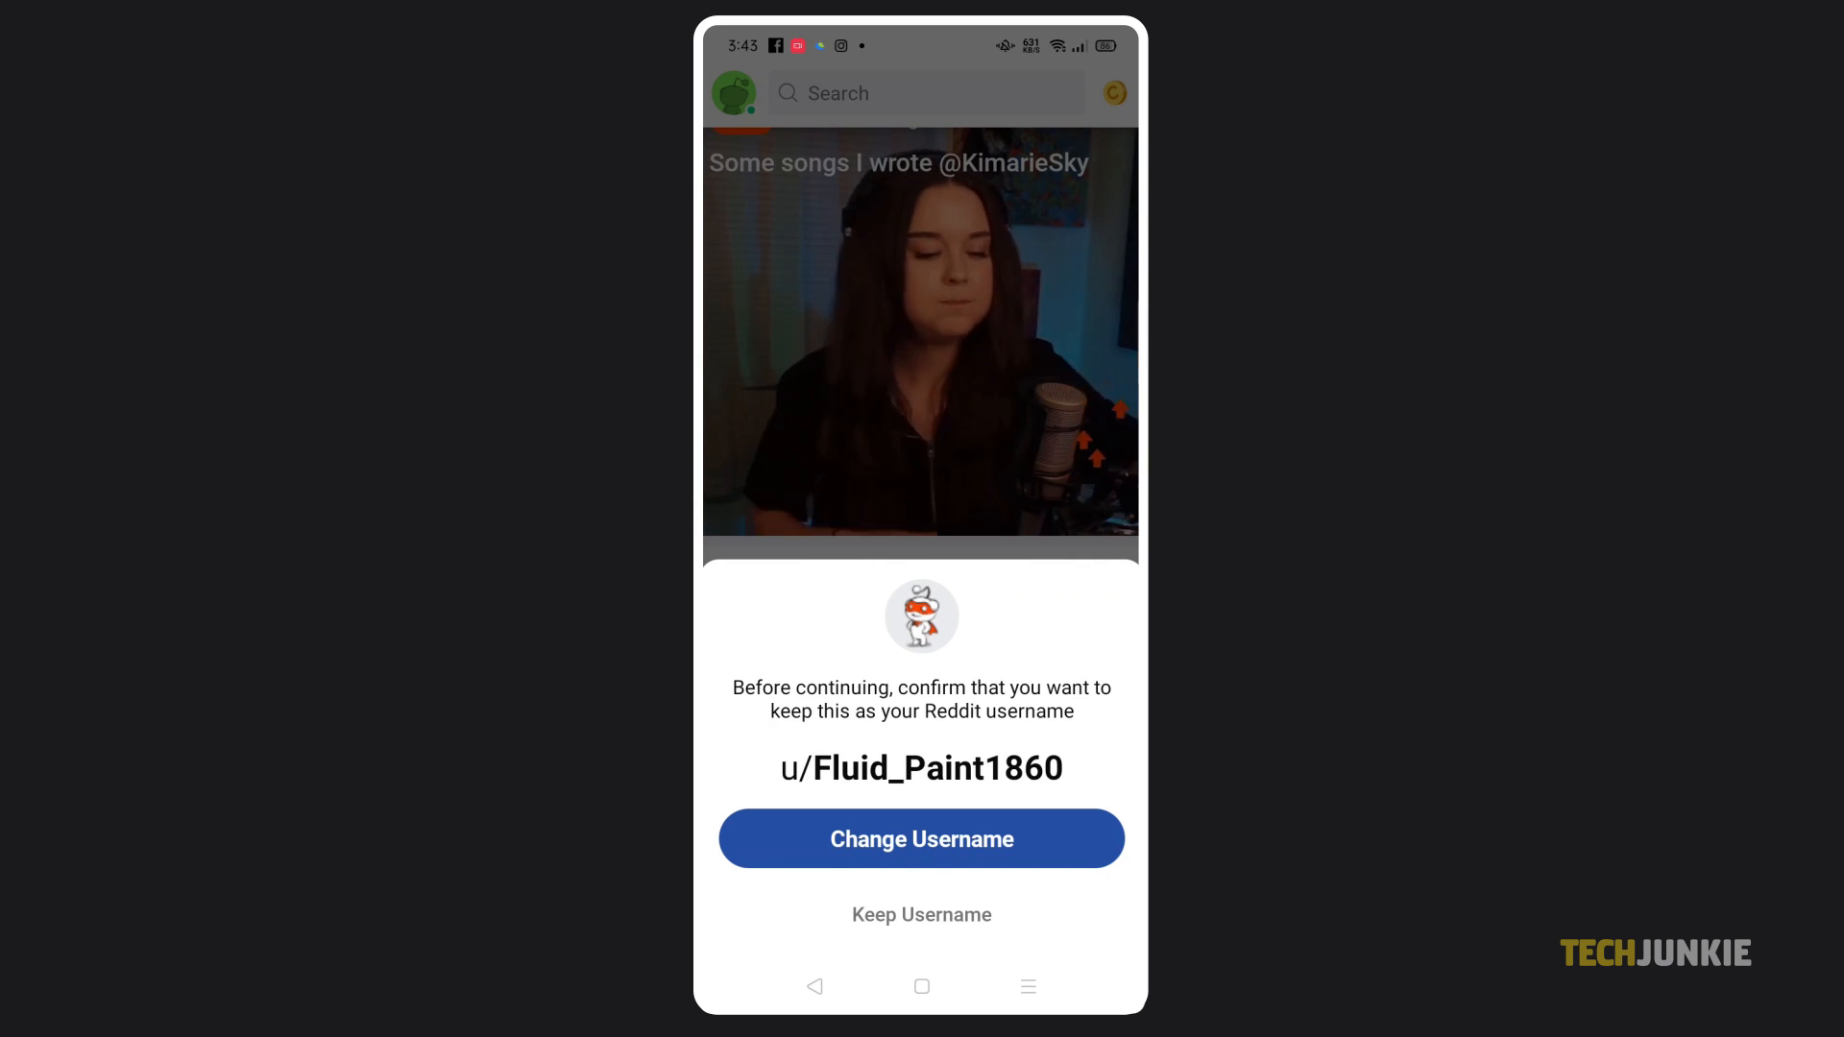
click(921, 838)
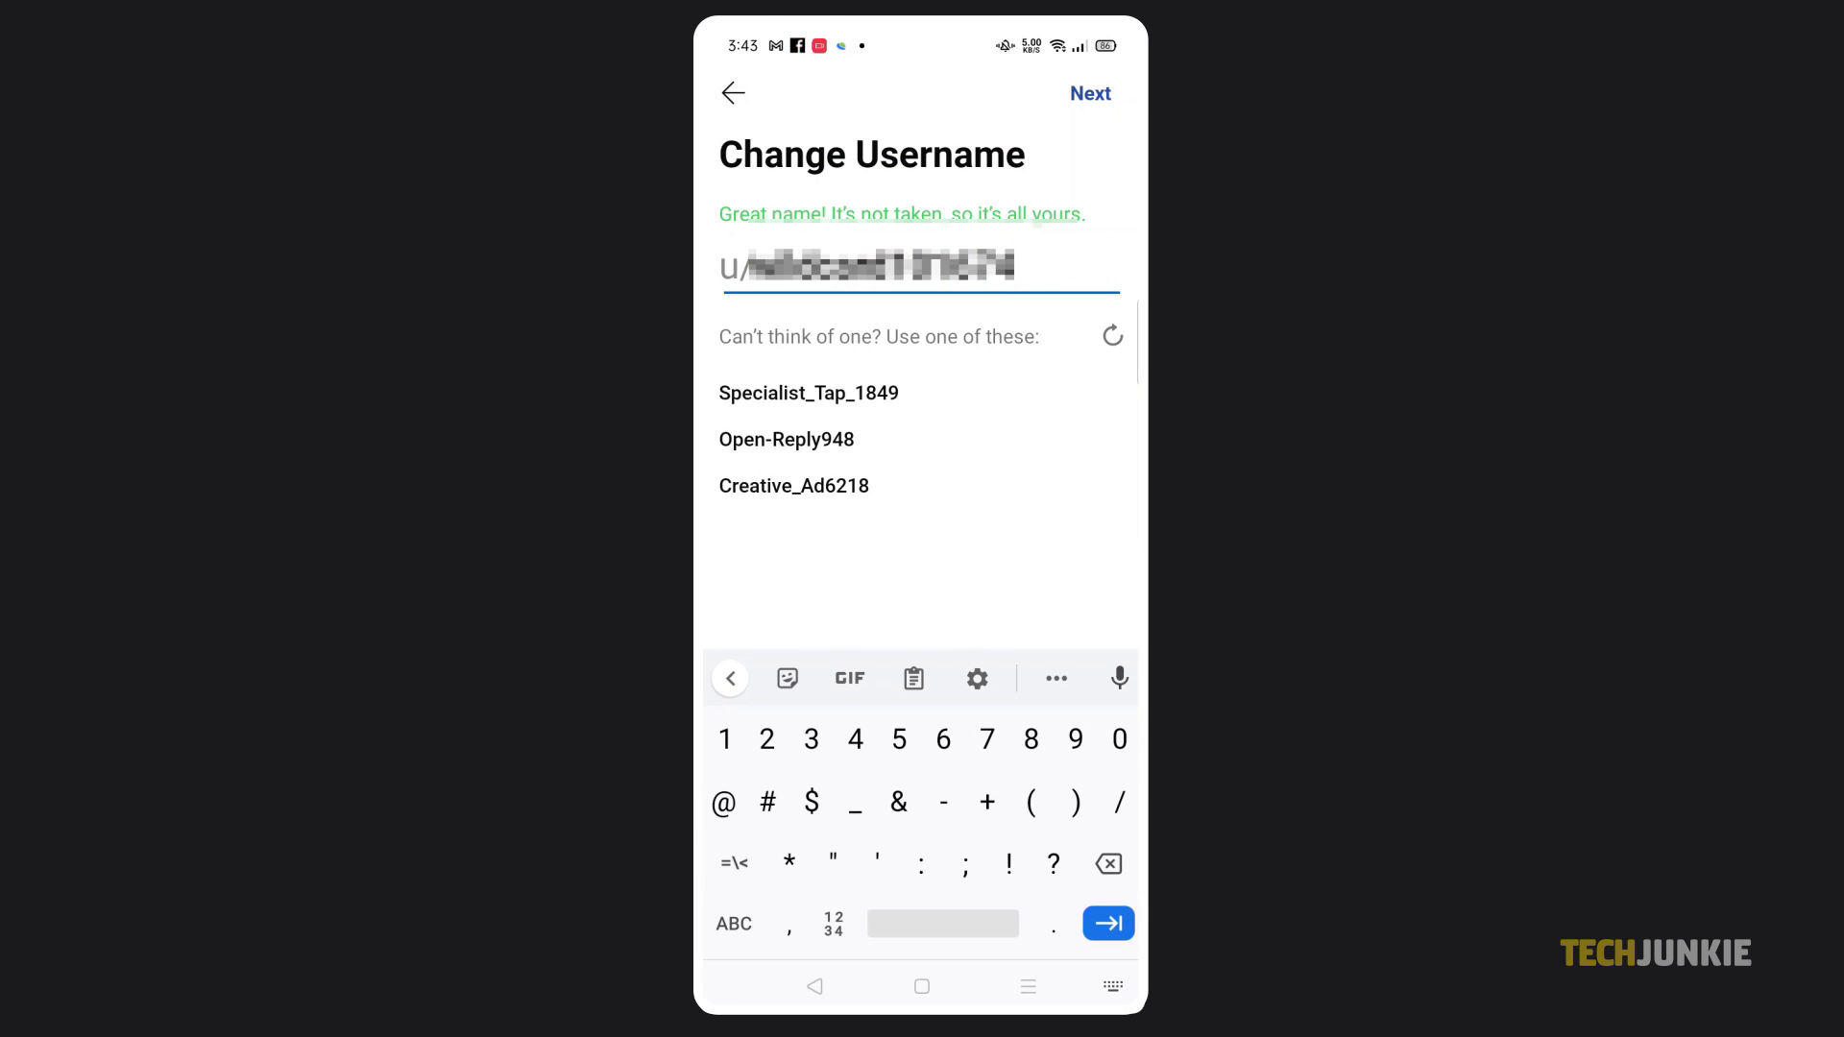
click(1088, 93)
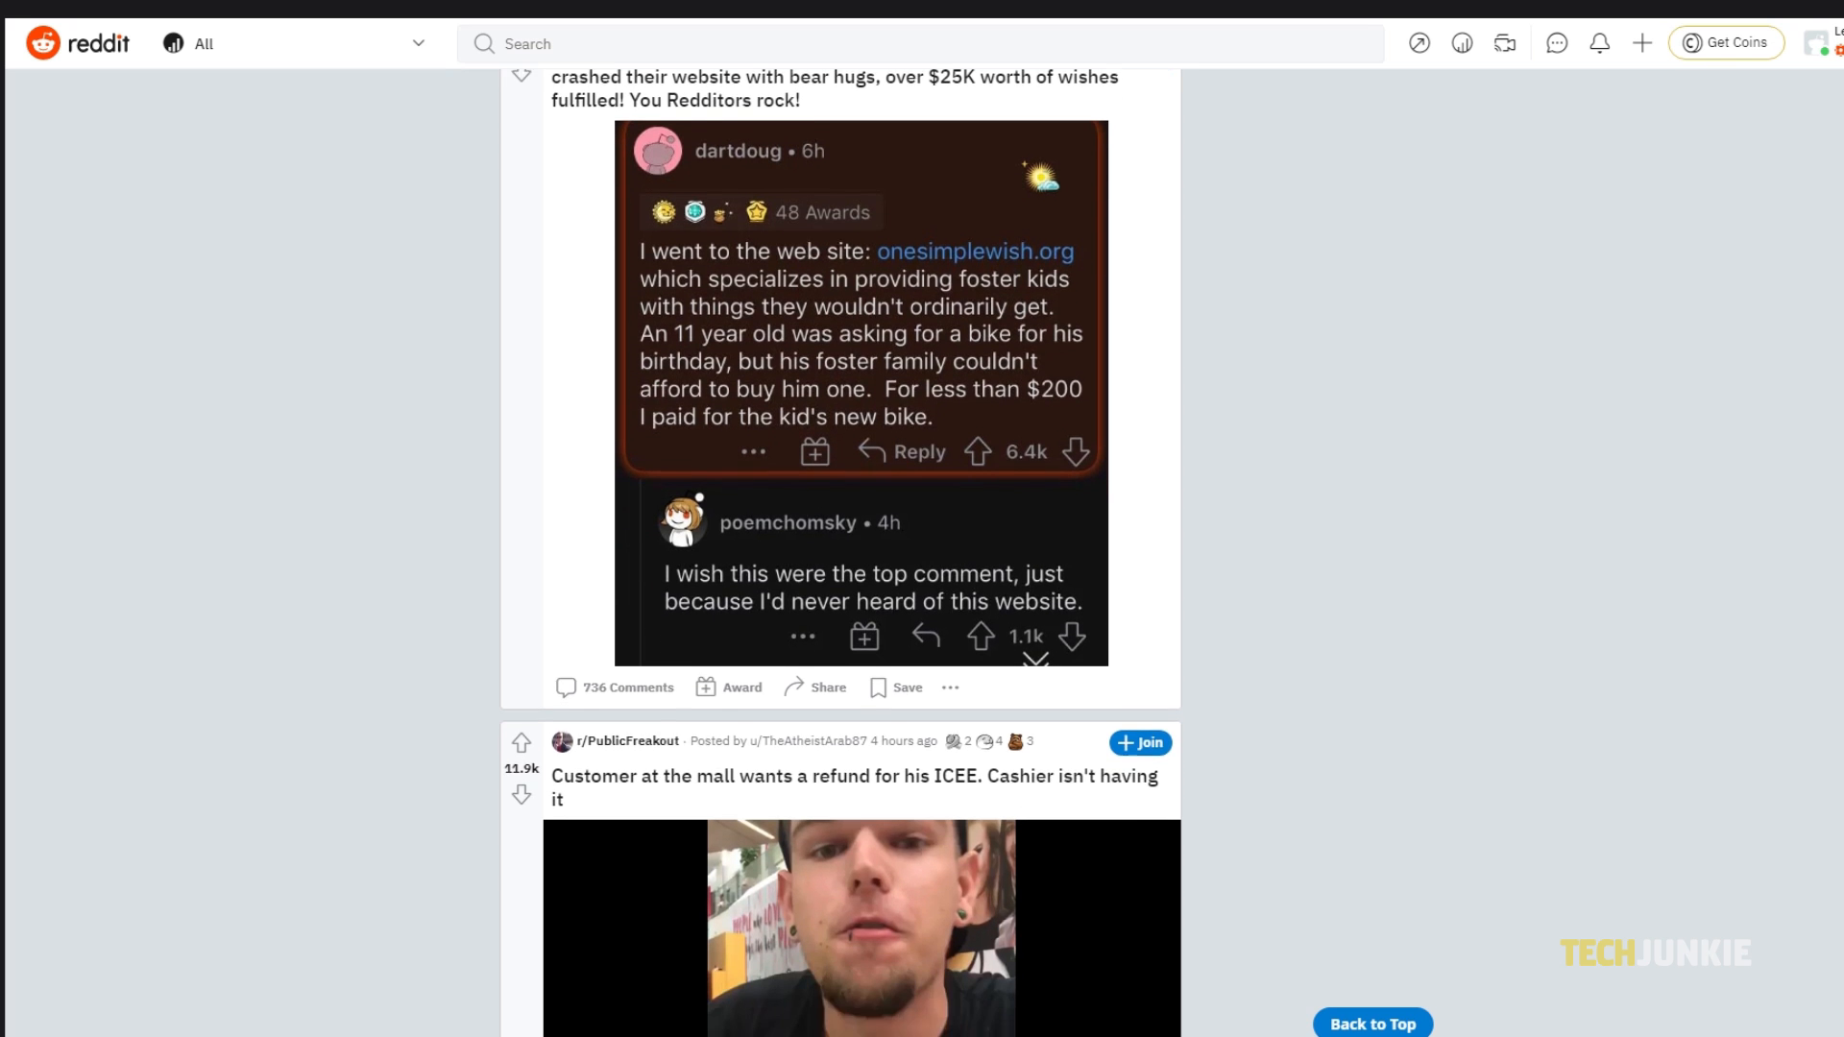
scroll(down, 3)
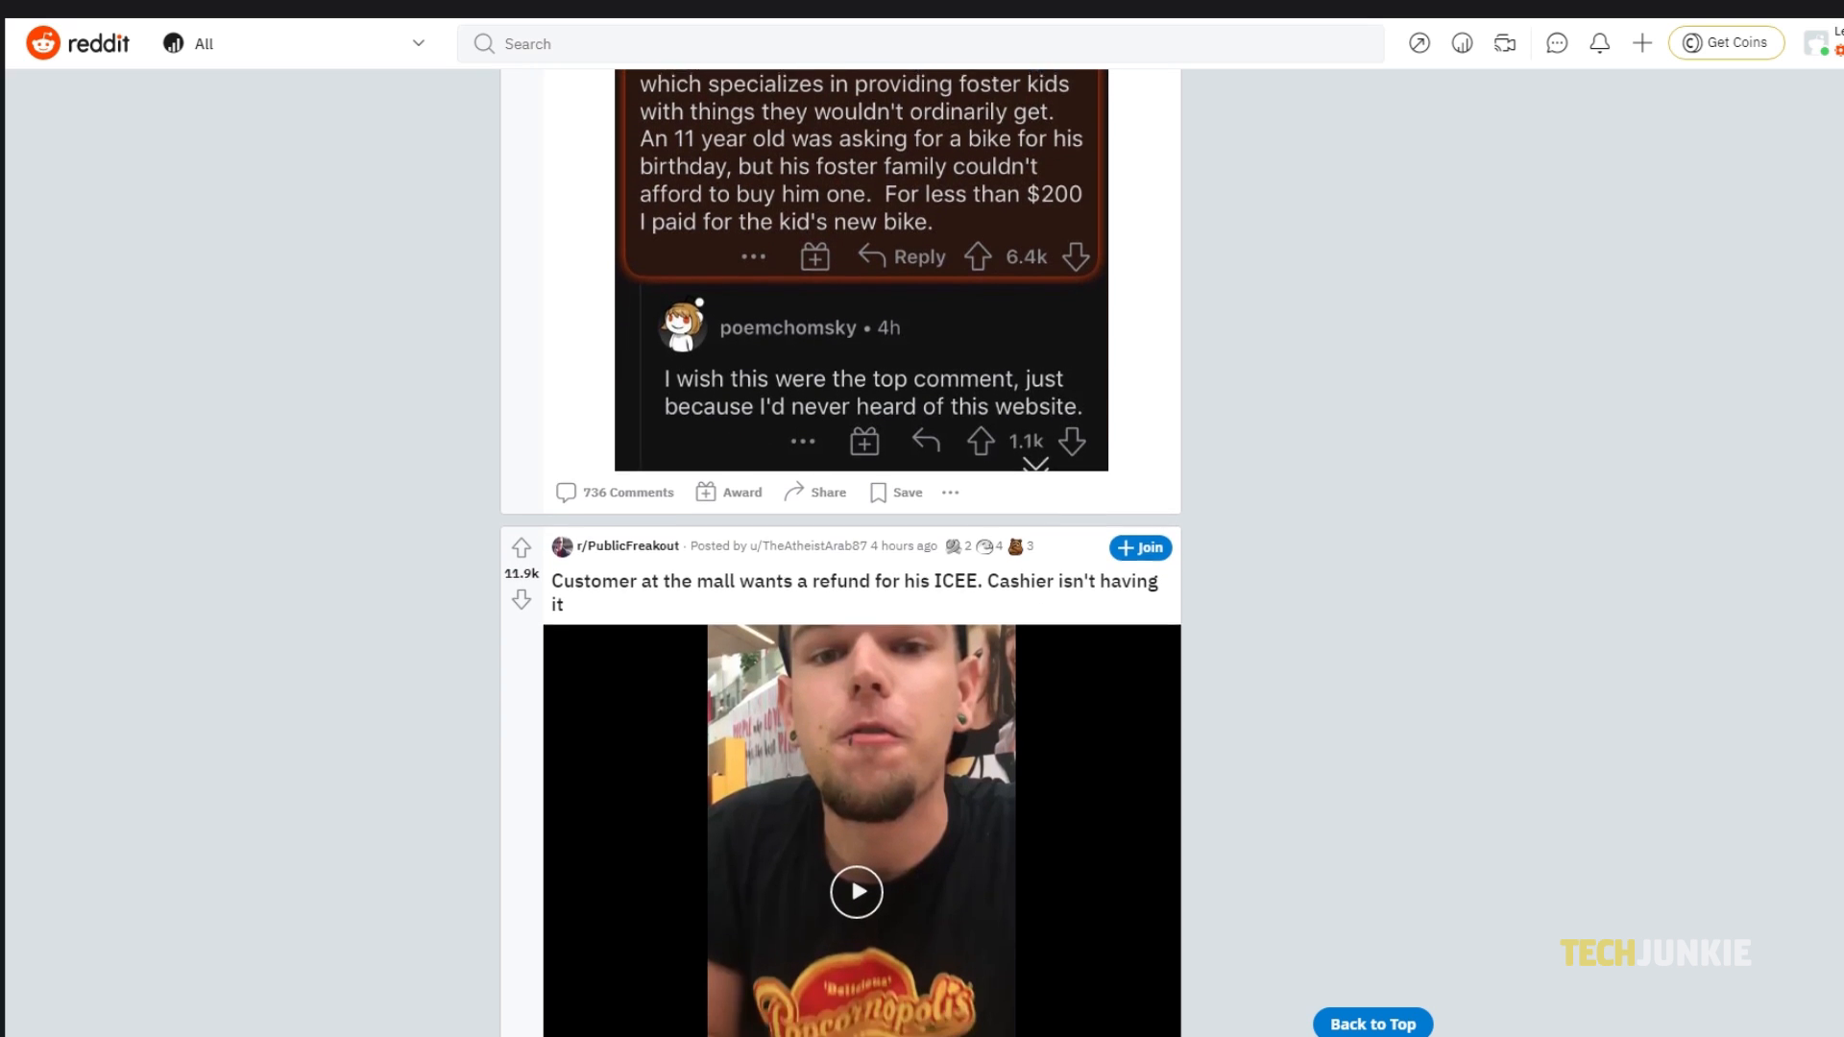
scroll(down, 3)
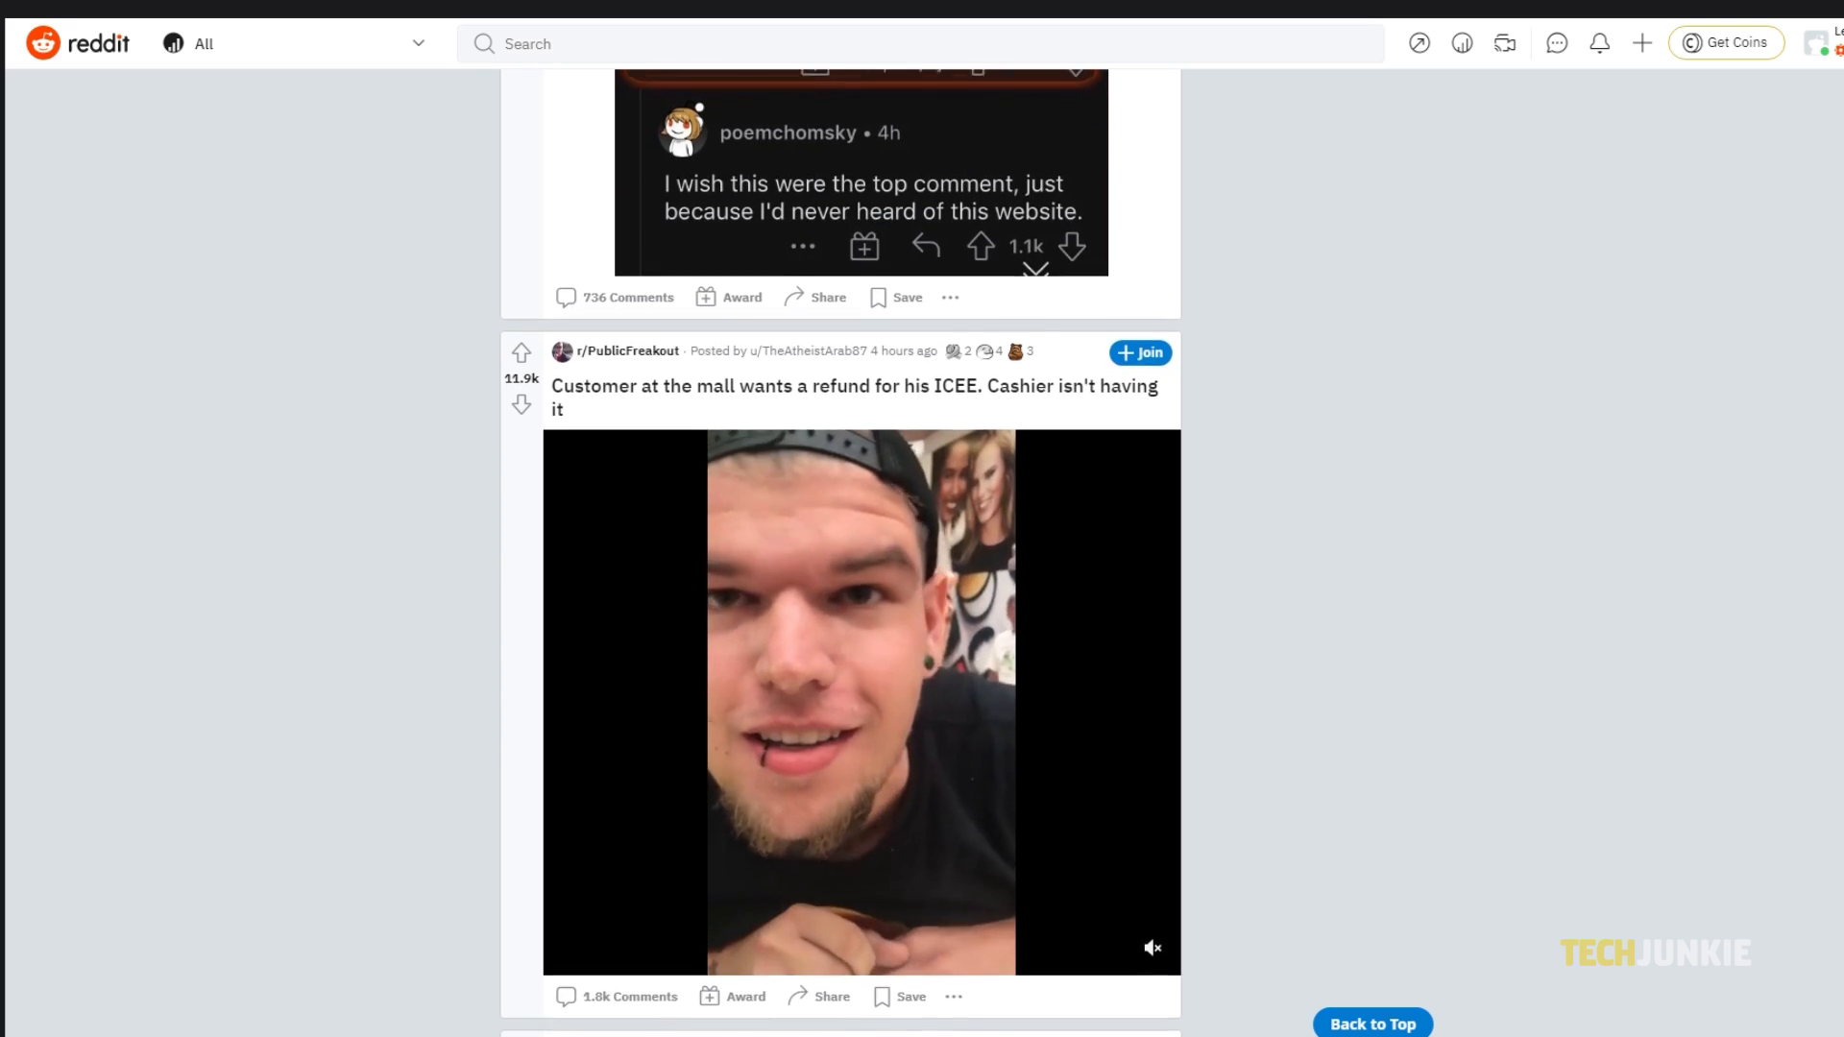
scroll(down, 3)
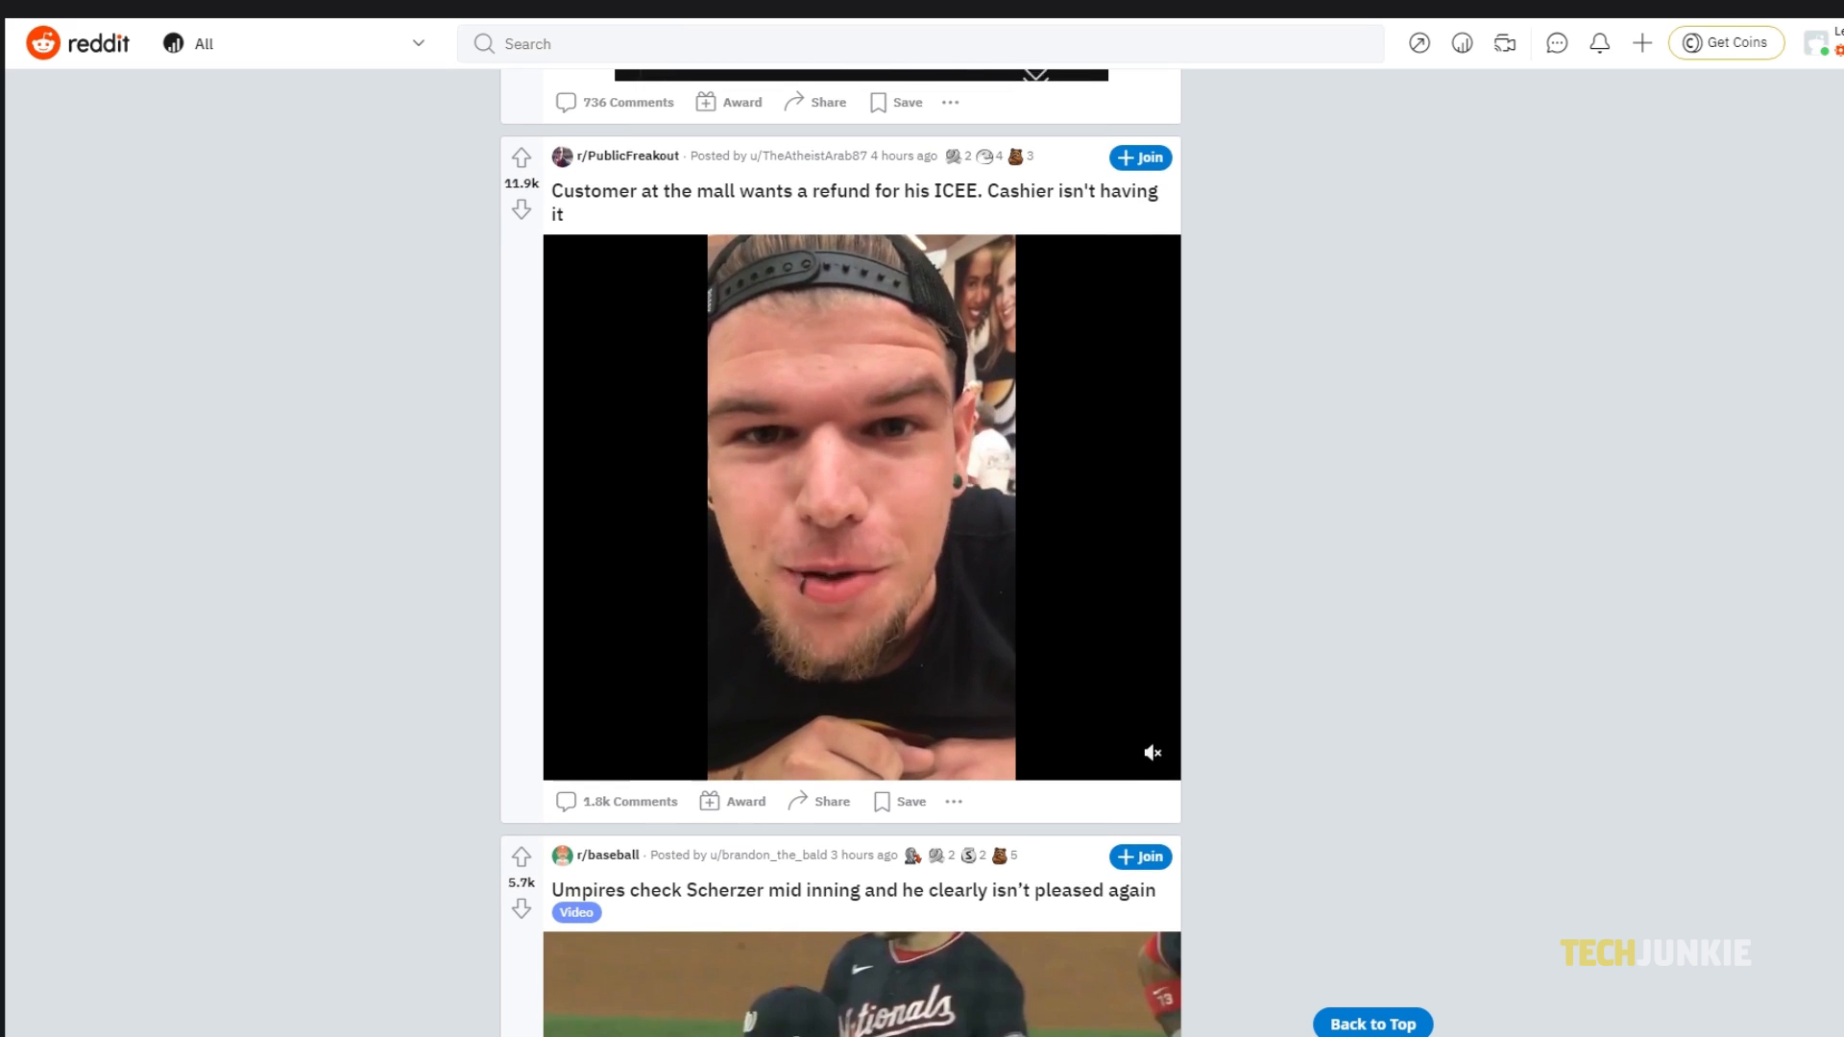
scroll(down, 3)
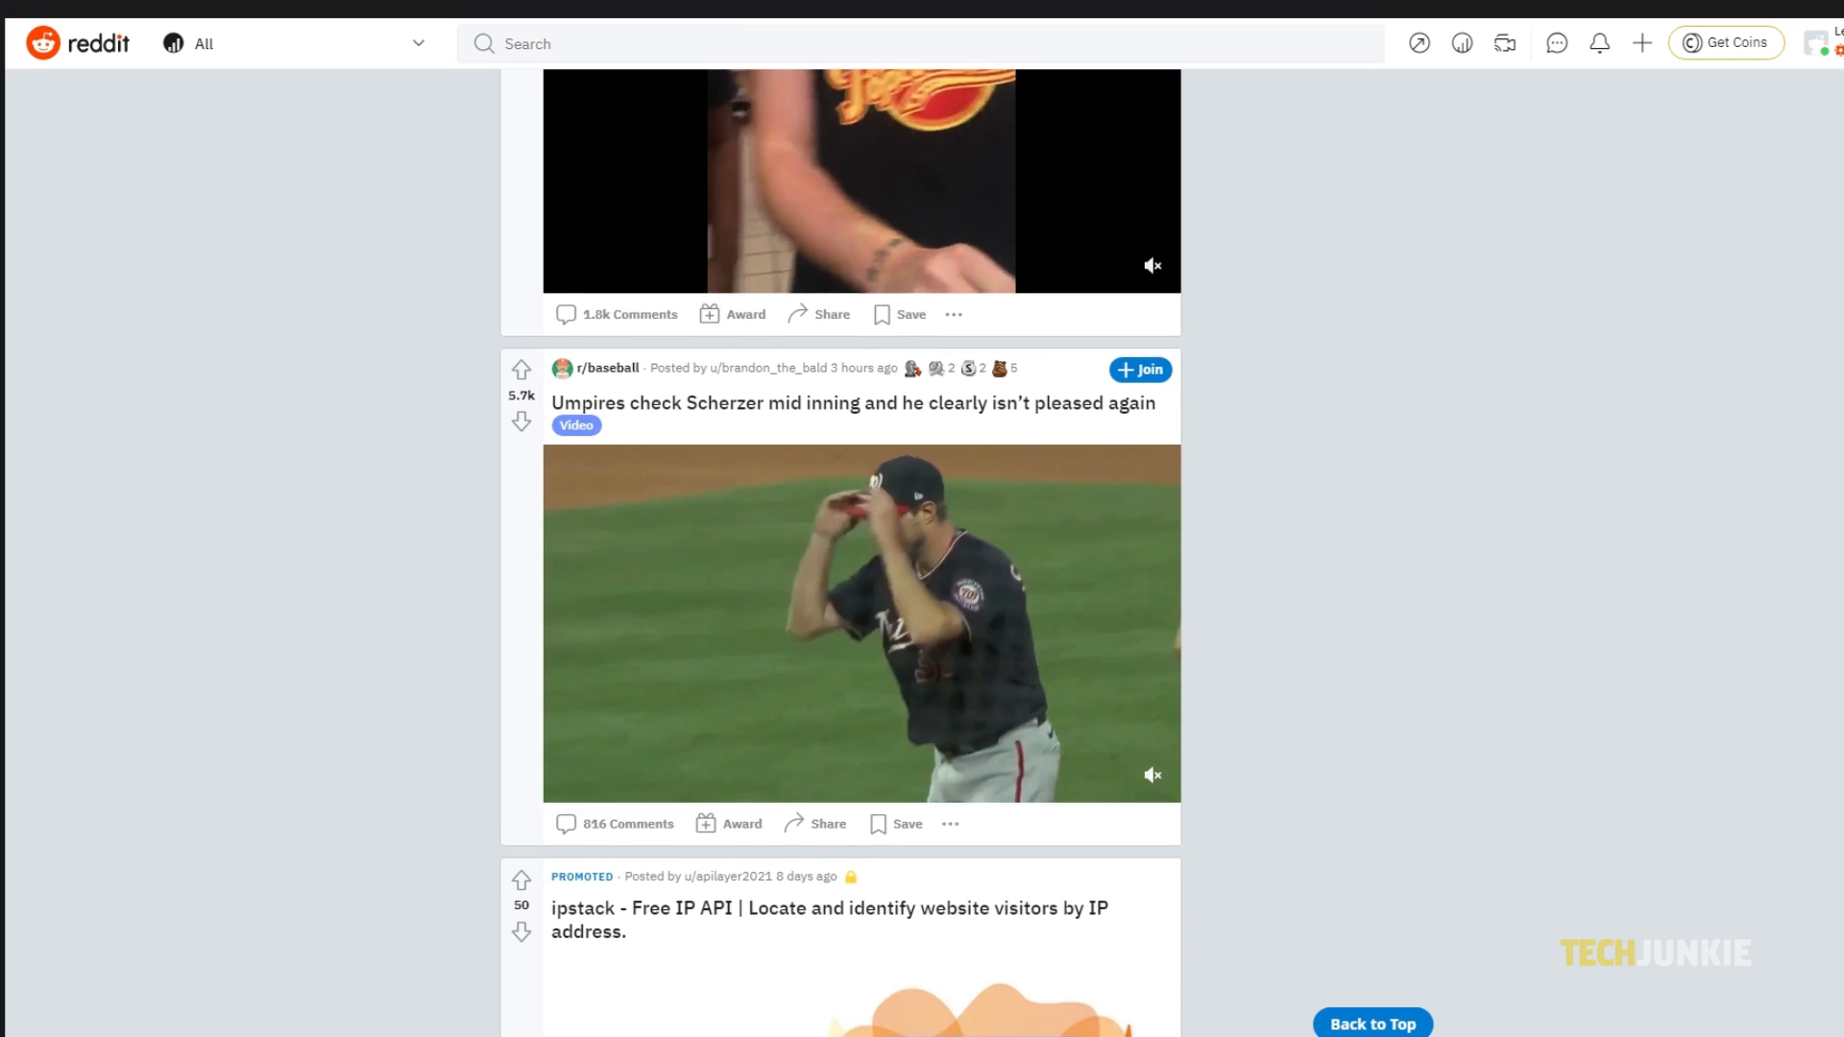
scroll(down, 3)
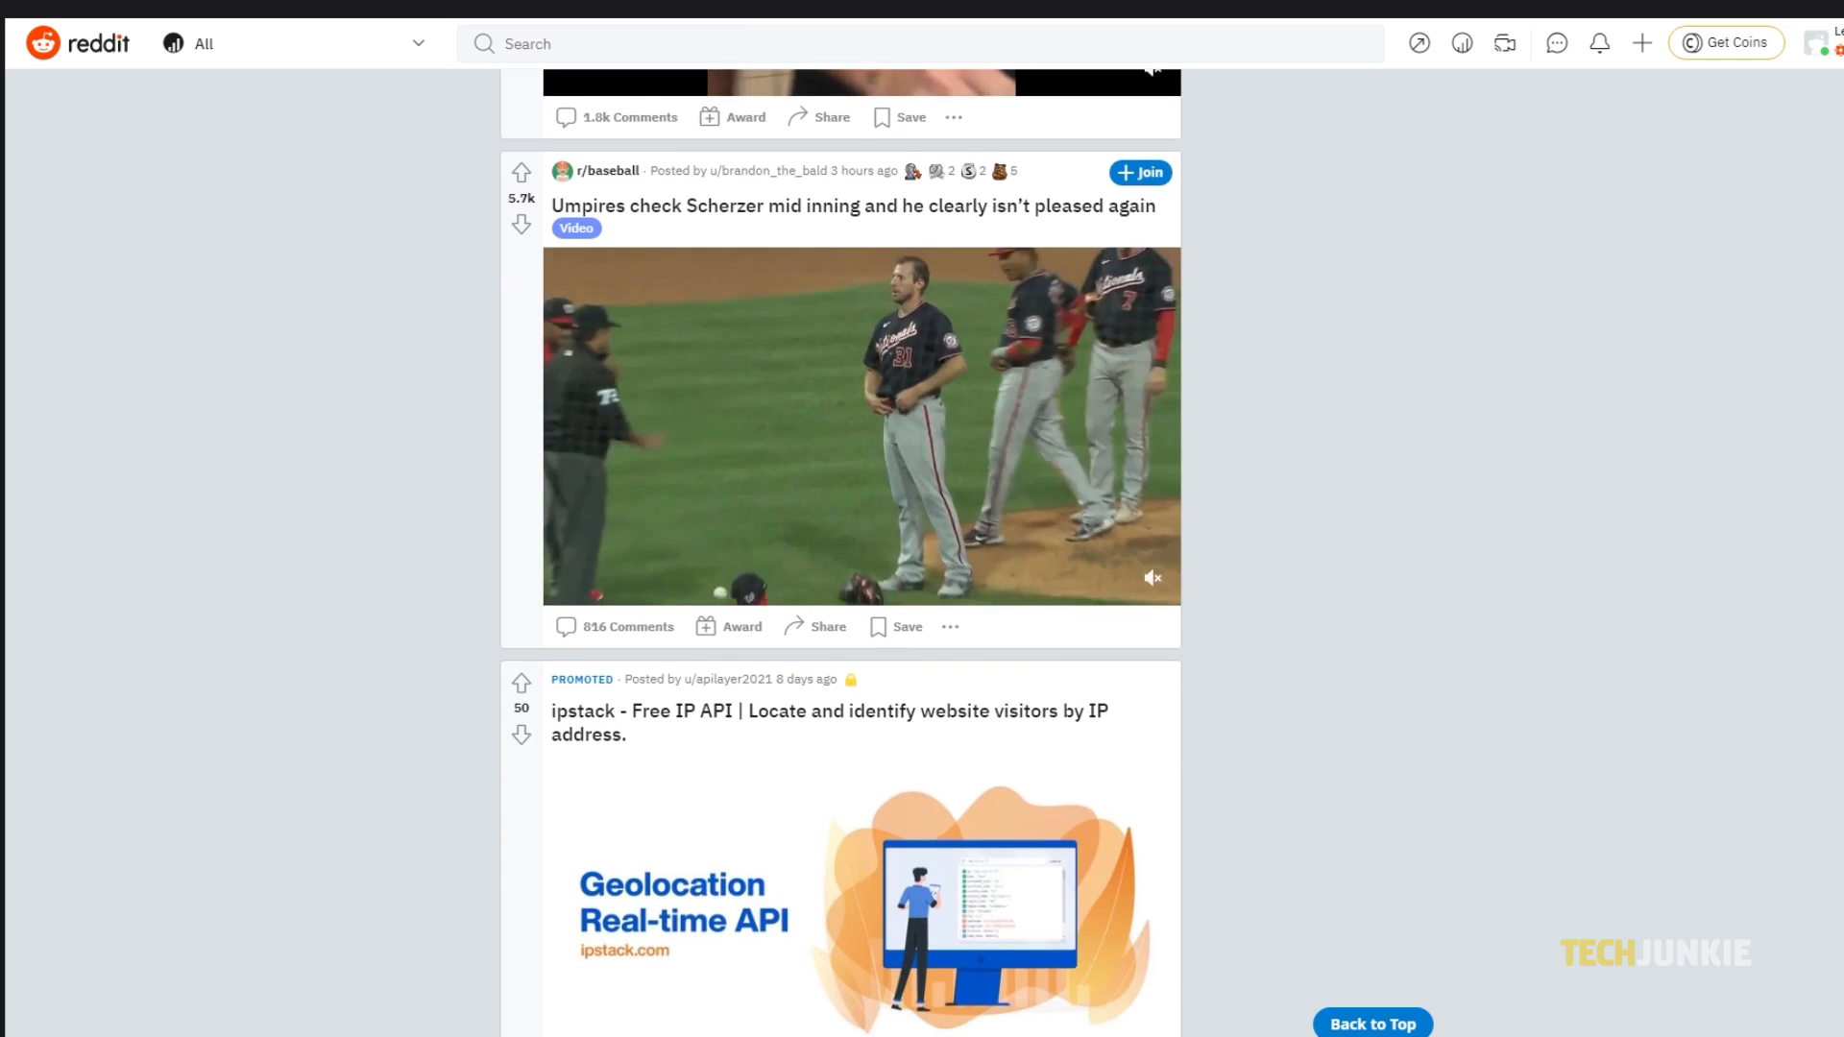
scroll(down, 3)
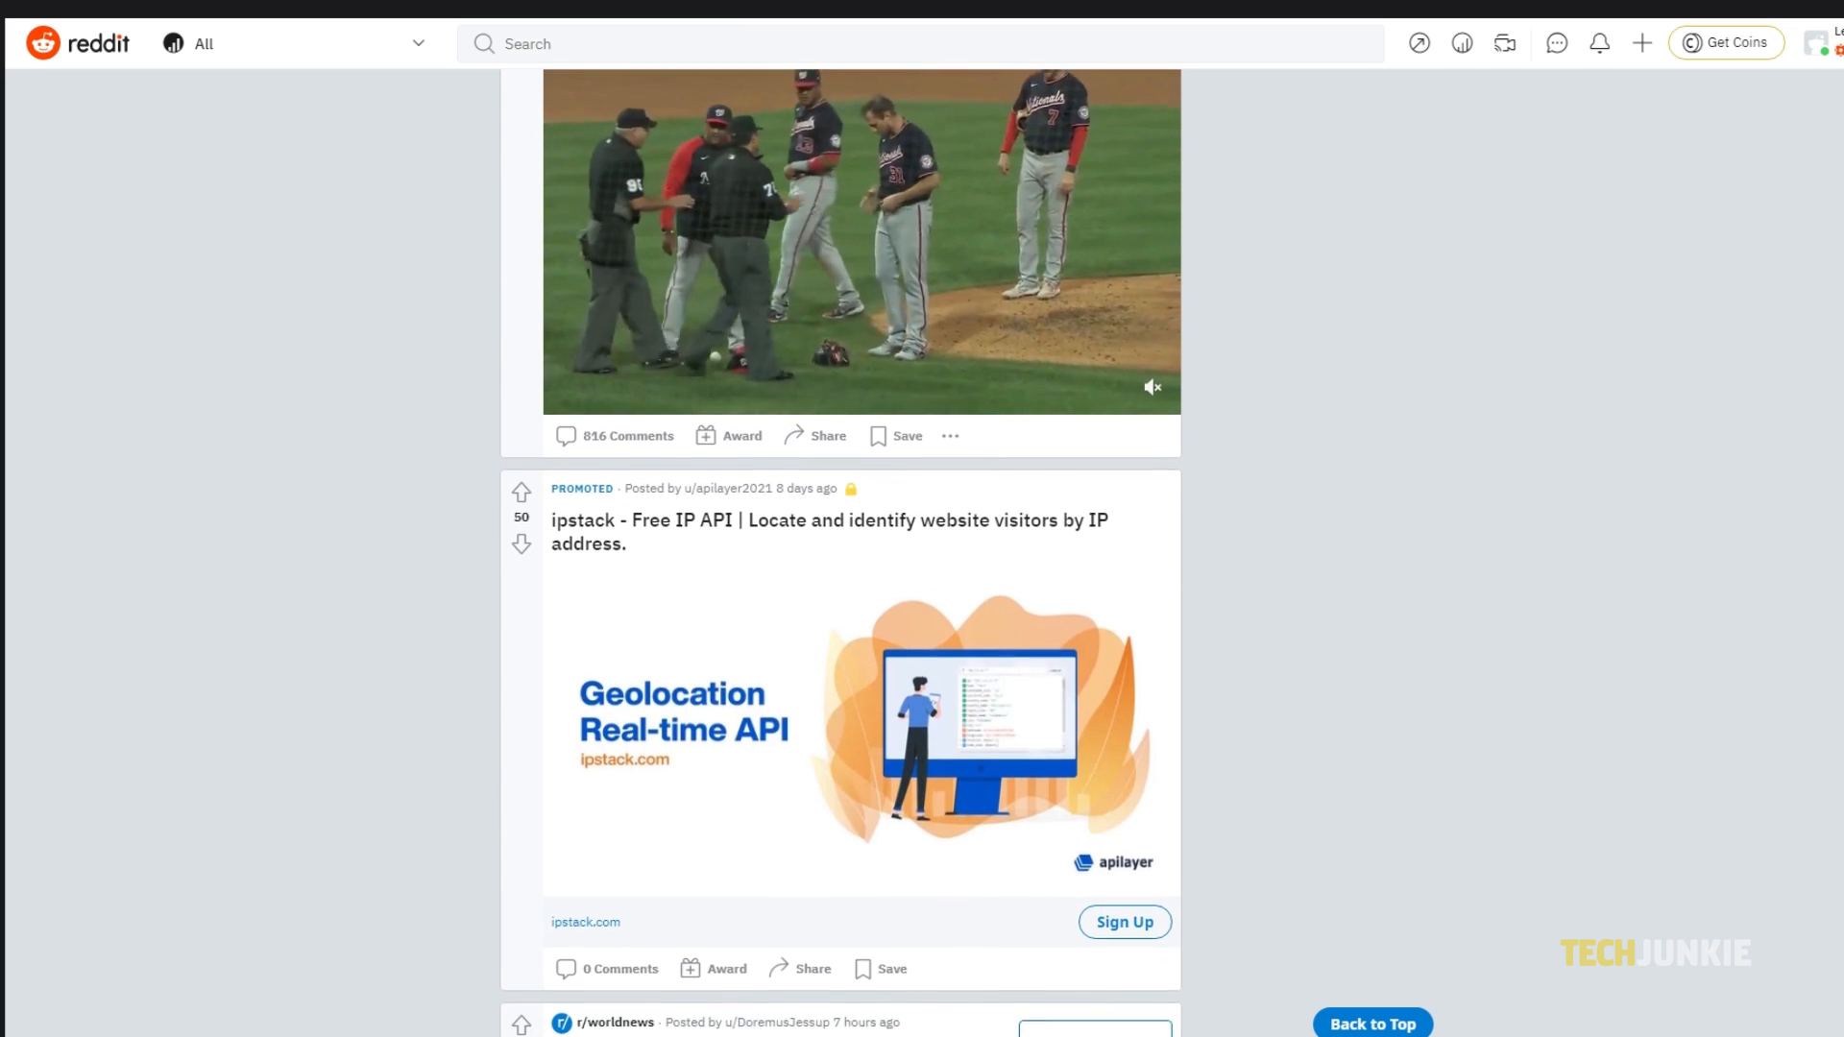